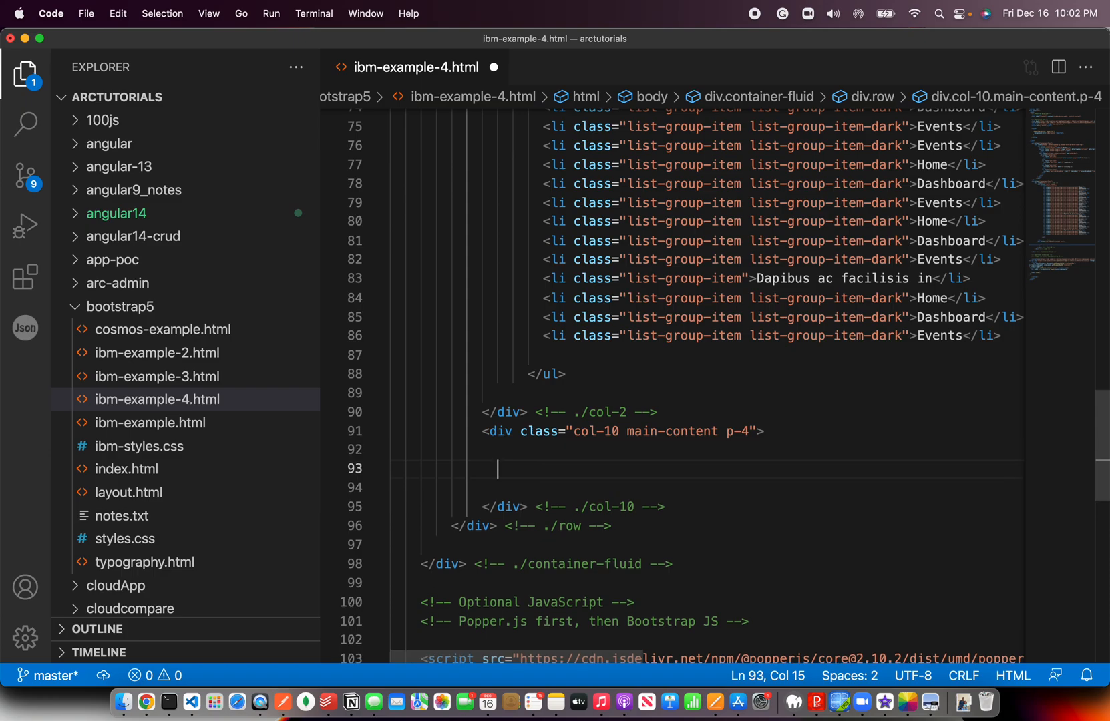
mouse_move(658, 436)
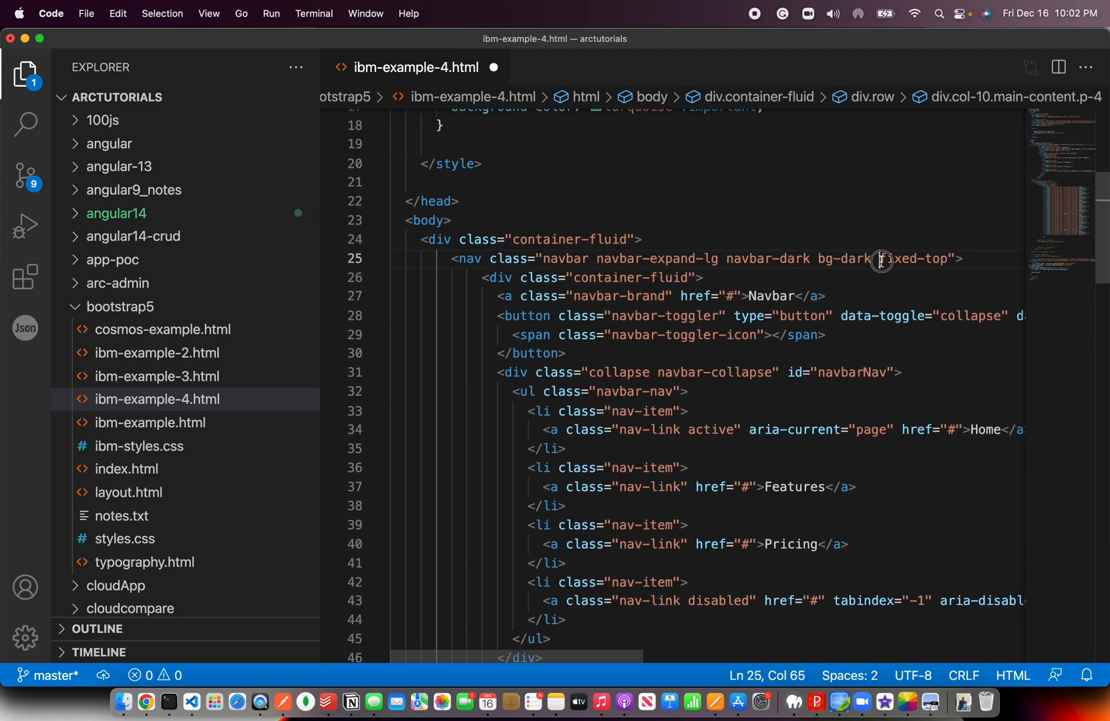
Check the fixed-top class on the nav, return to the source and save the file.
double_click(916, 258)
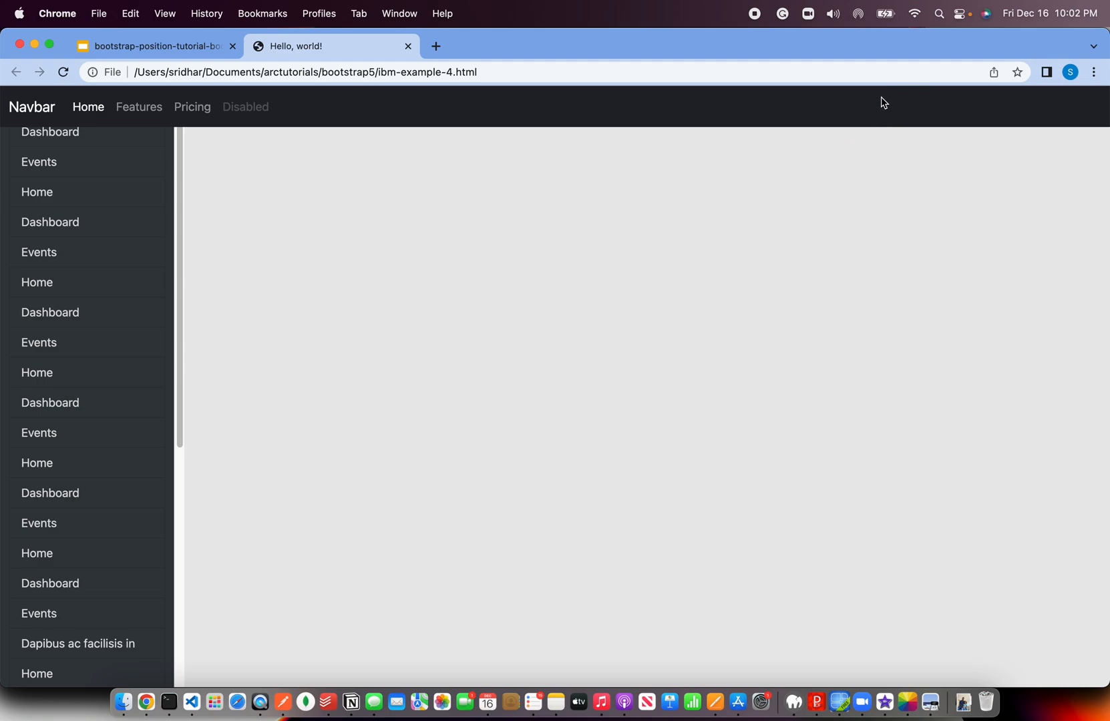
click(191, 702)
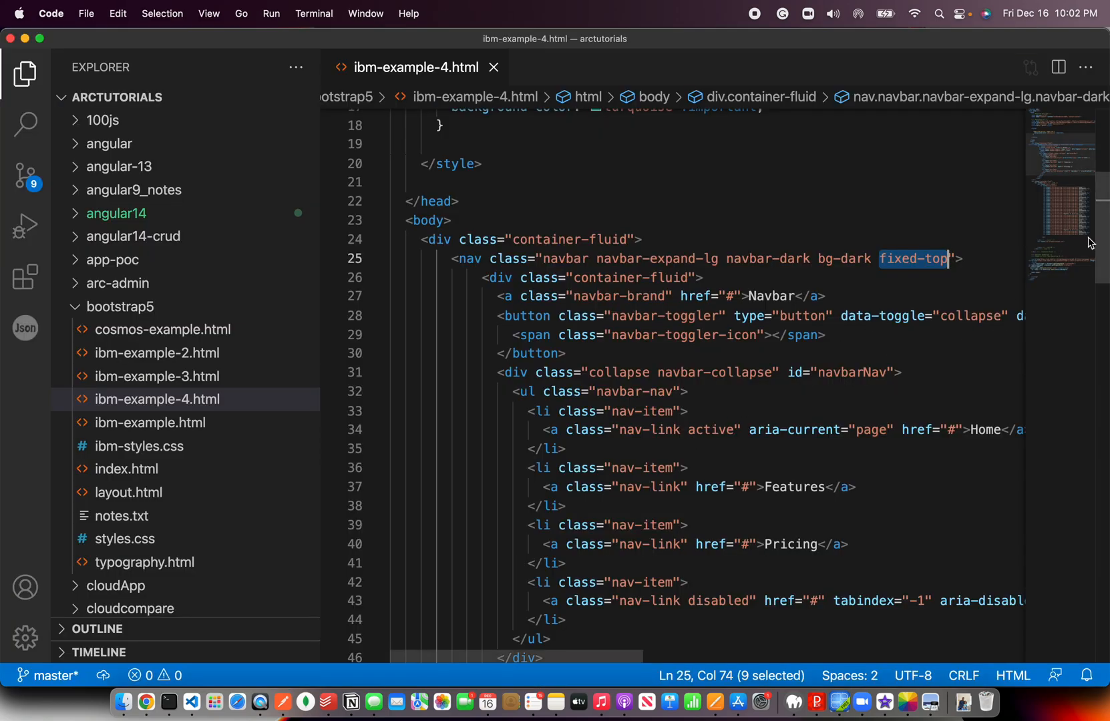
scroll(down, 3)
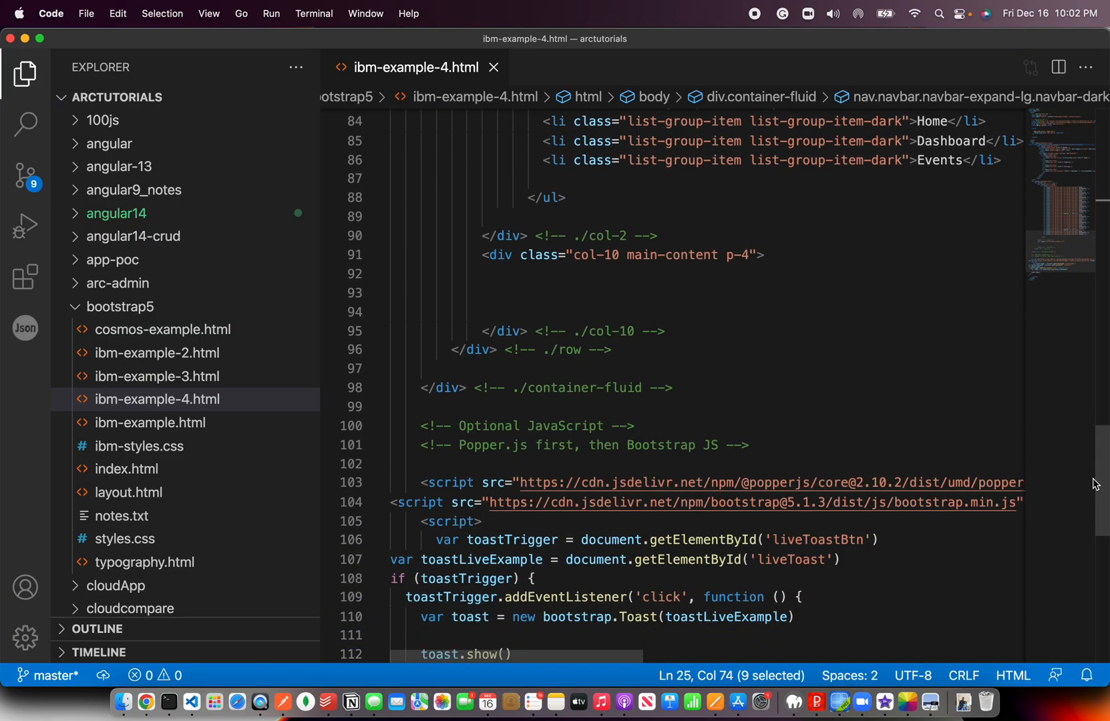
Type repeated <p>.</p> placeholder lines inside the col-10 main-content div.
text(<p>.</p>)
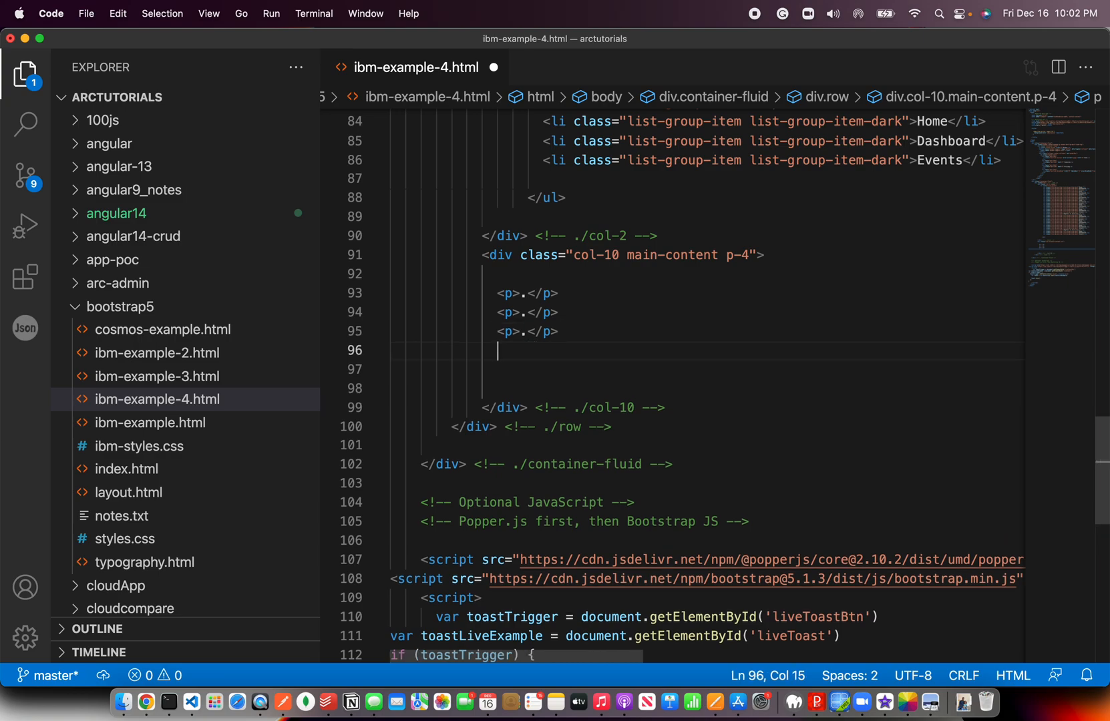
text(<p>.</p>)
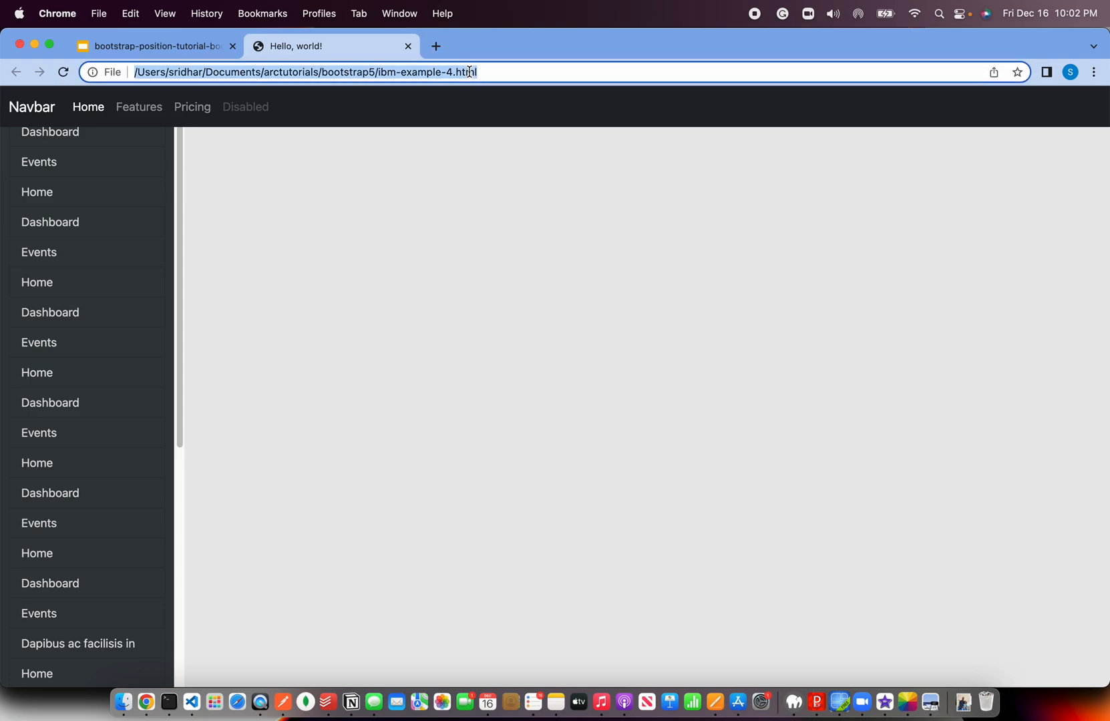
Reload the page and scroll to confirm the dot paragraphs pass under the fixed navbar.
click(167, 702)
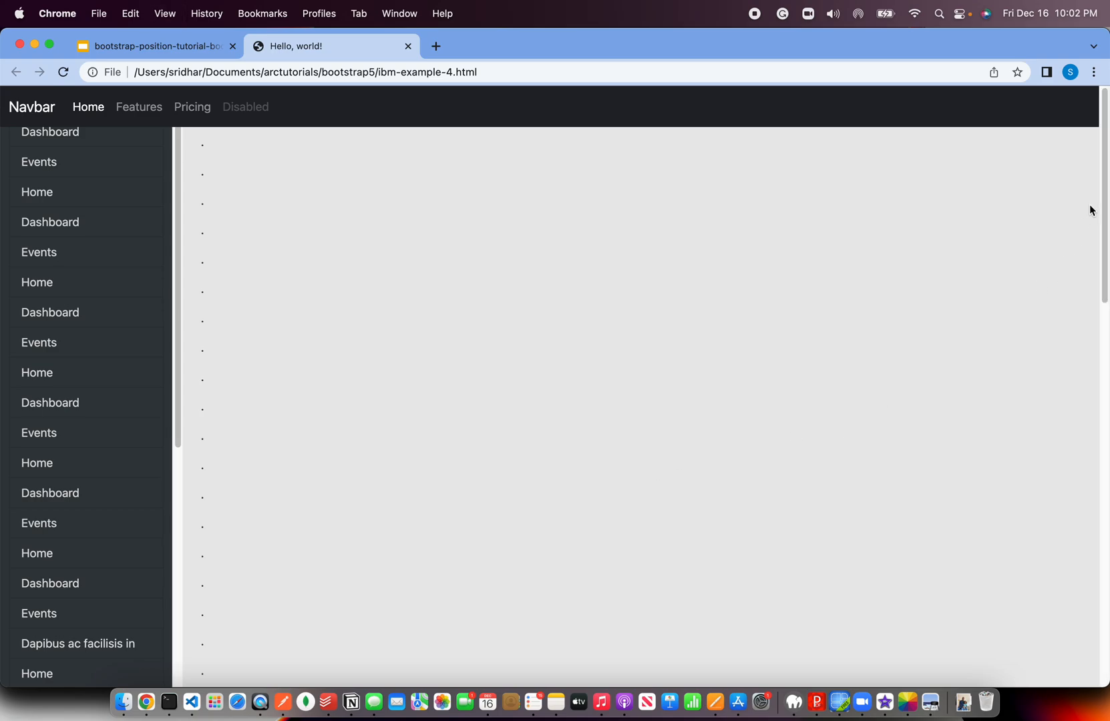
scroll(down, 3)
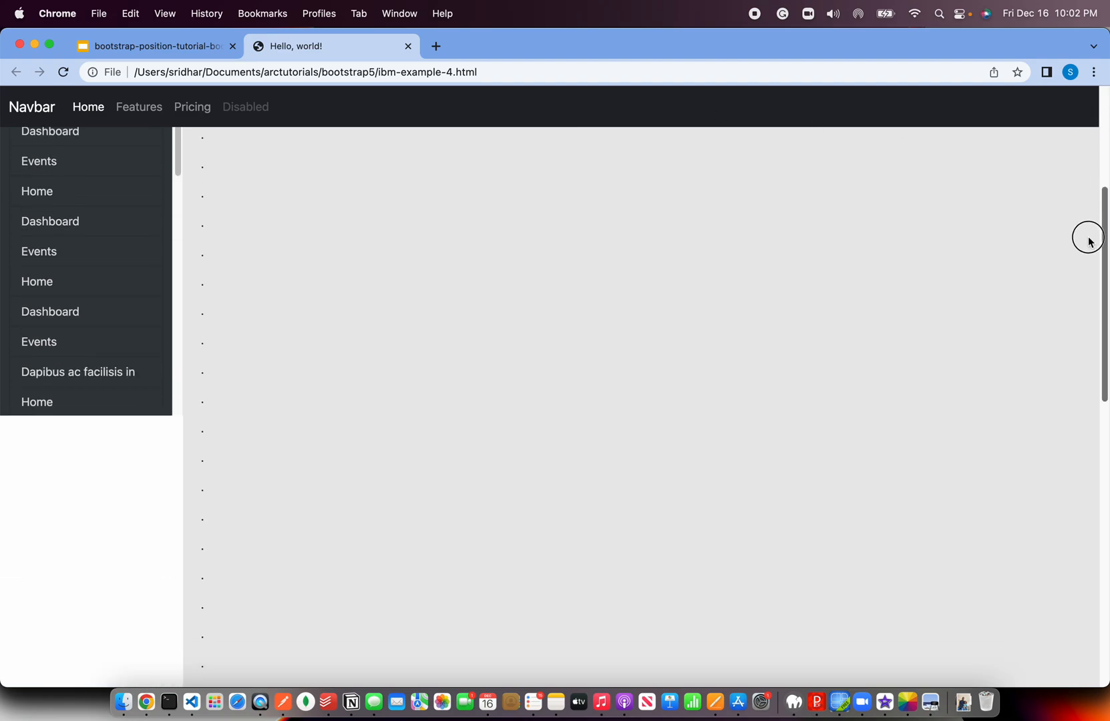
scroll(down, 3)
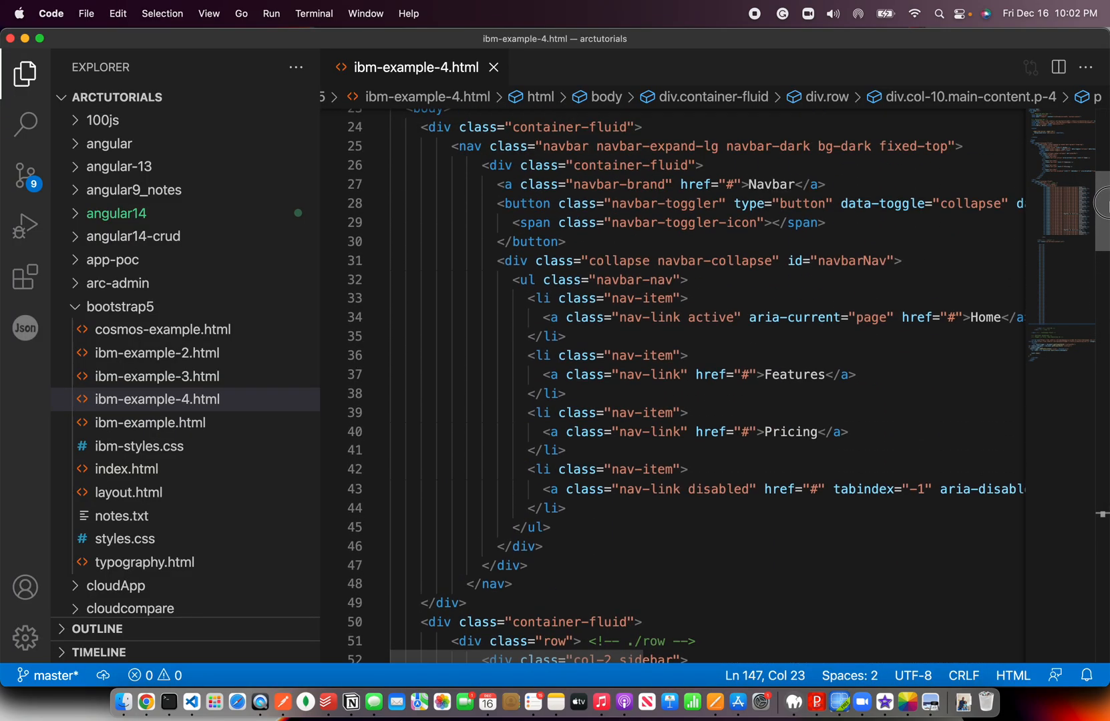
Insert <div class="fixed-top">This will always be at top</div> above the nav and drop fixed-top from the nav.
double_click(908, 147)
text(<div class="fixed-top"></div>)
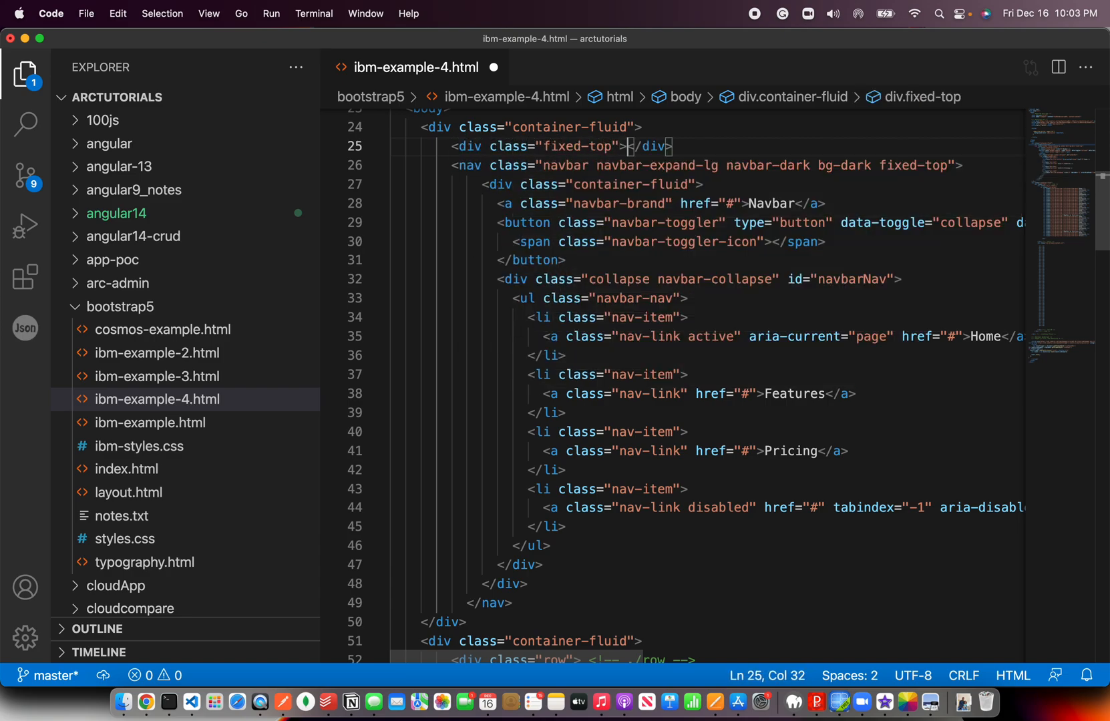
text(This will always be at top)
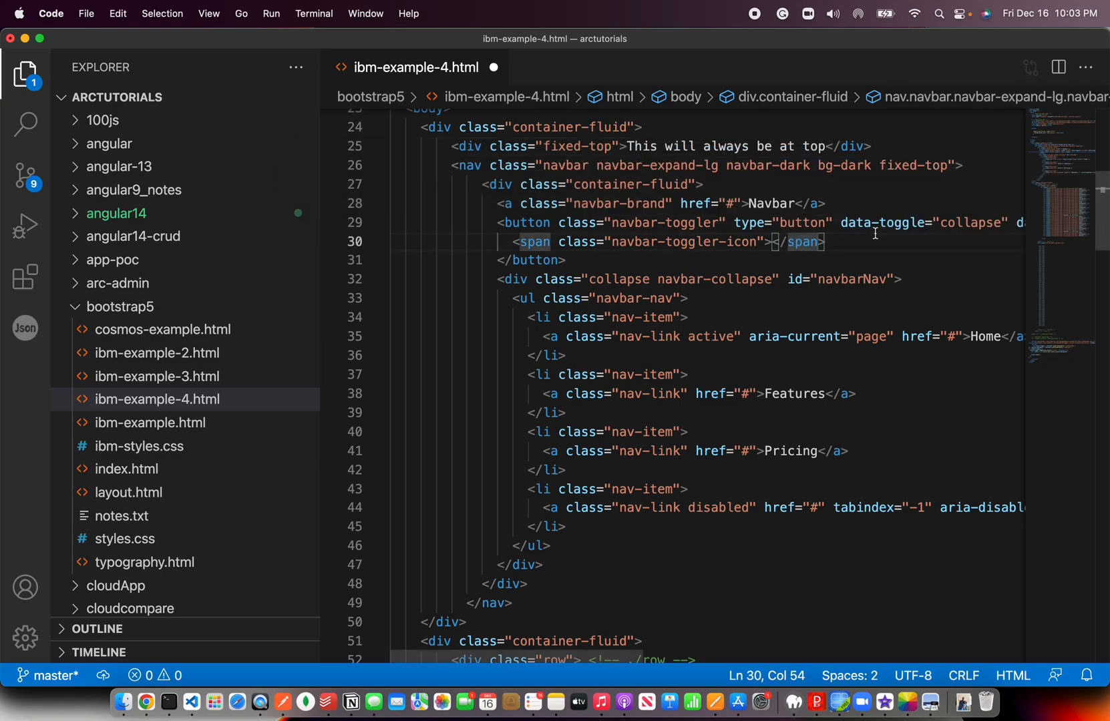
double_click(908, 164)
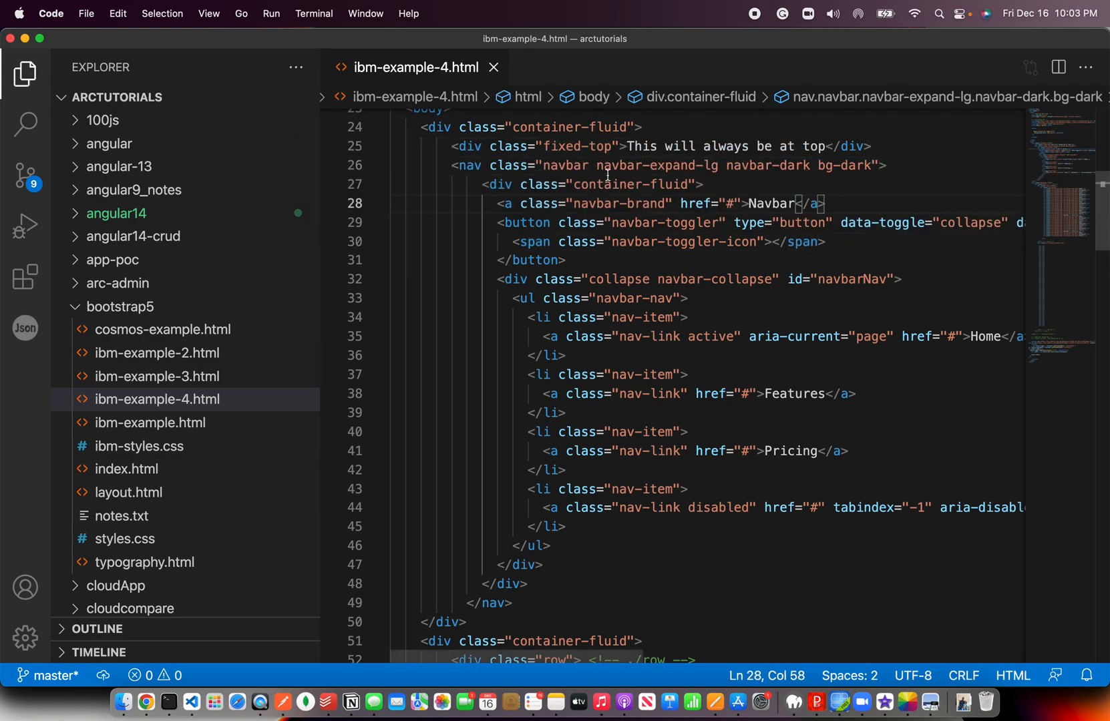
drag(453, 147, 871, 146)
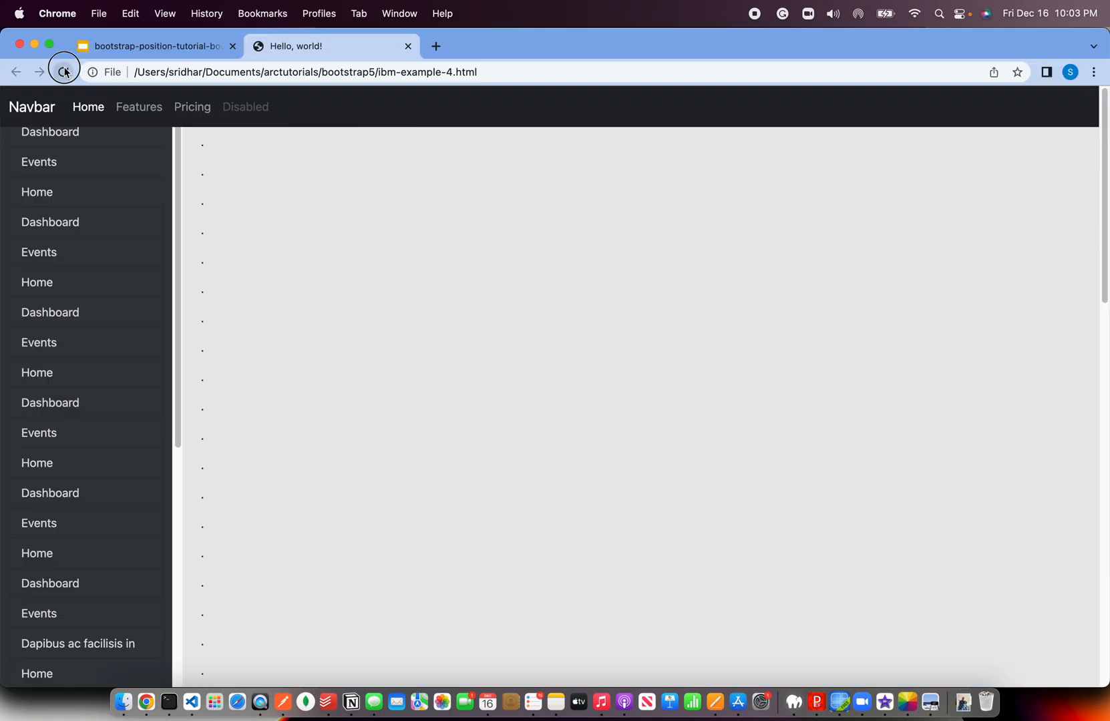
Reload and scroll to see 'This will always be at top' pinned over the navbar.
click(63, 72)
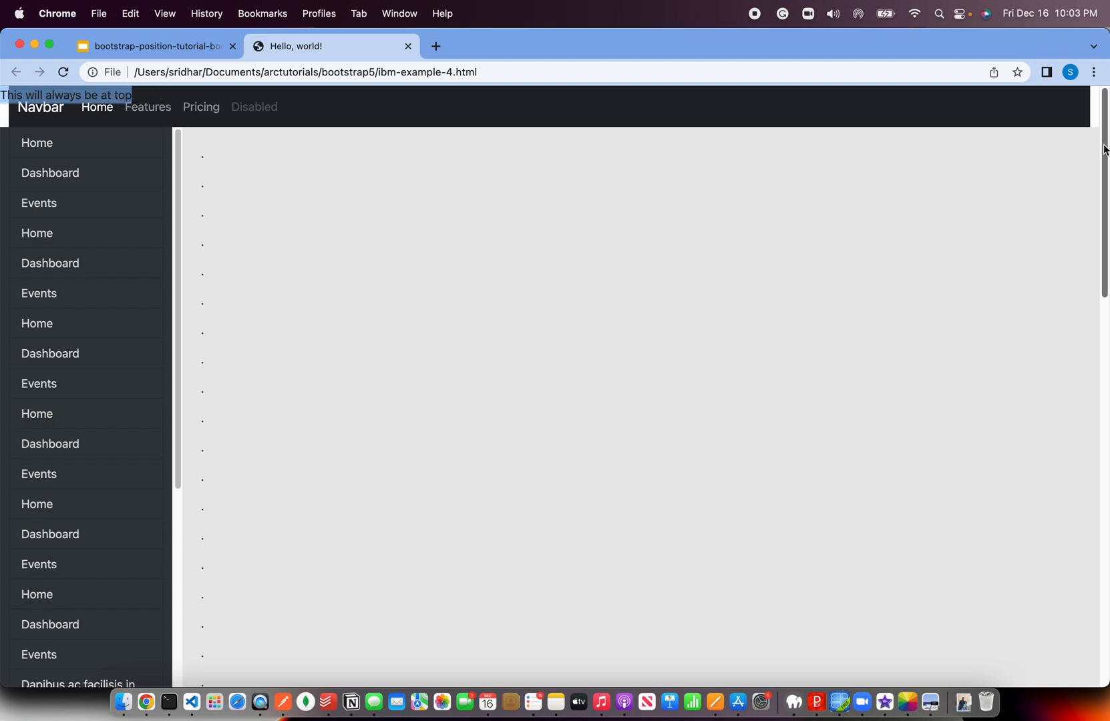
scroll(down, 3)
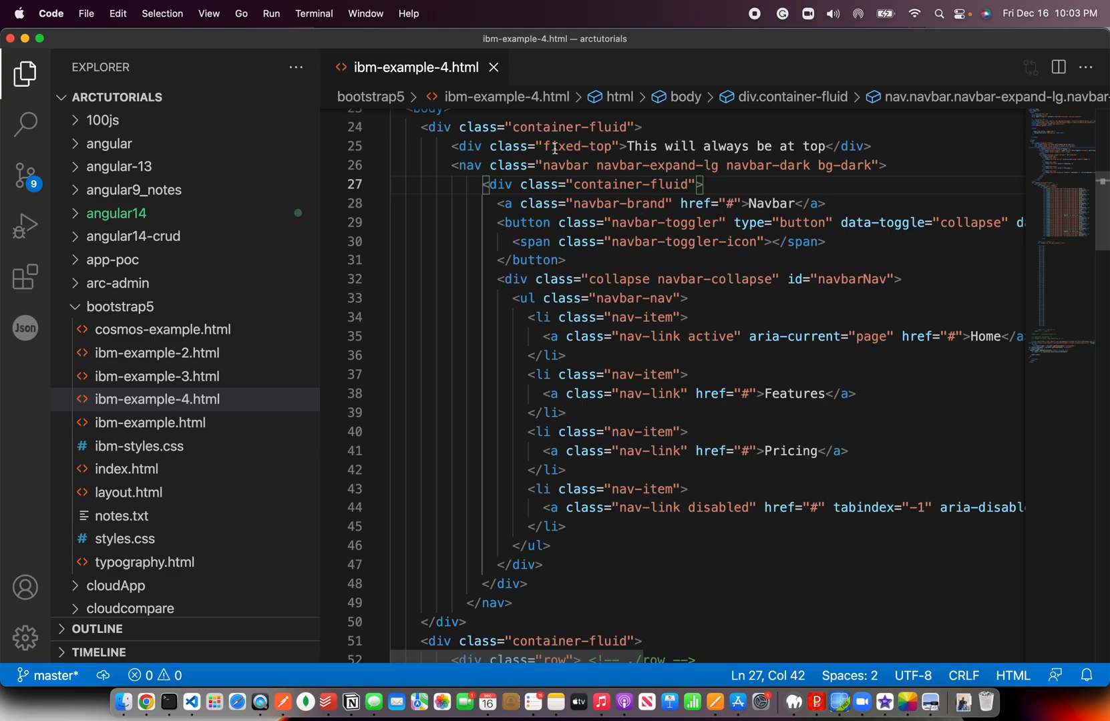
Delete the always-at-top div line and scroll down to the main content.
click(777, 147)
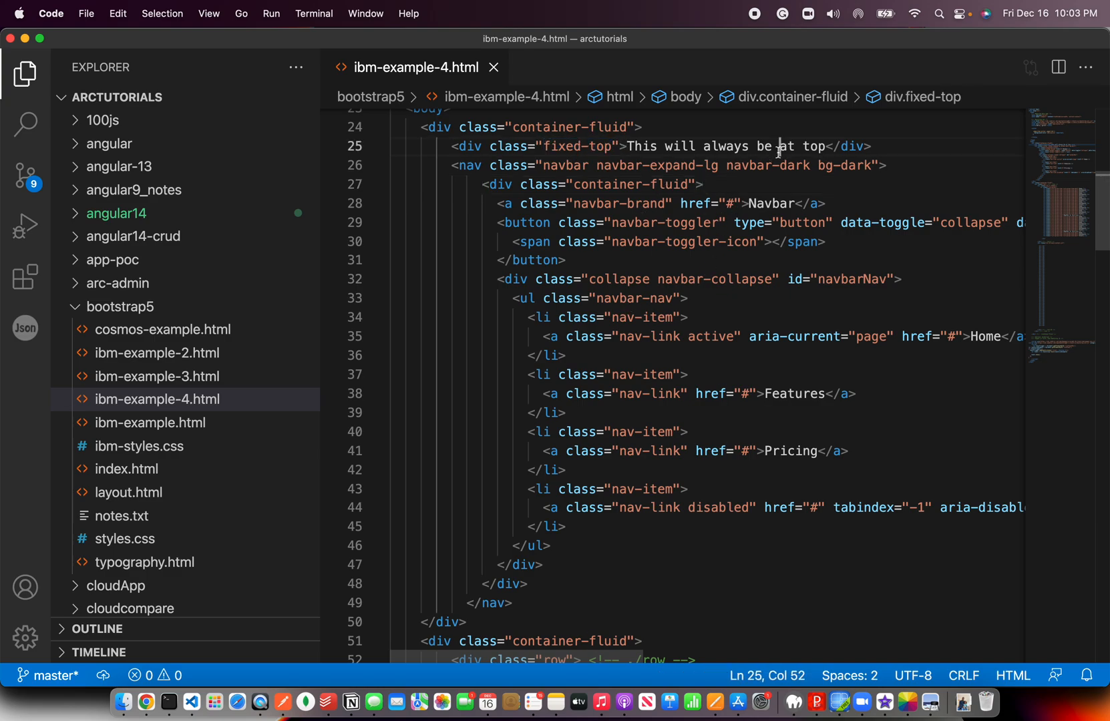
key(Backspace)
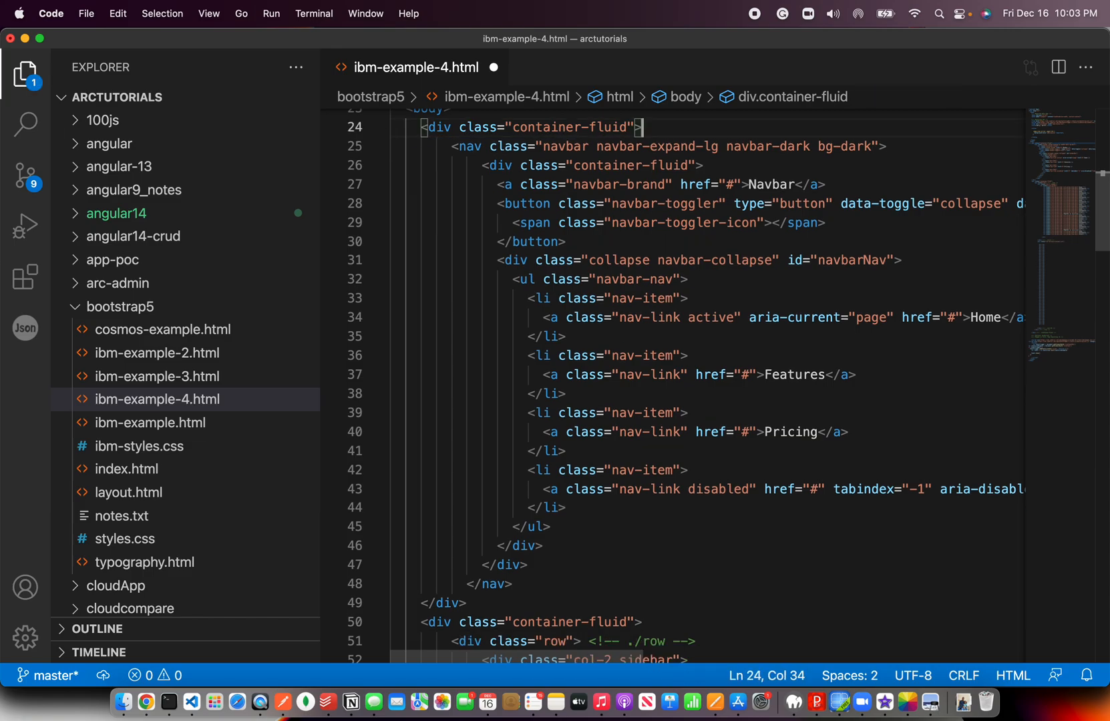
scroll(down, 3)
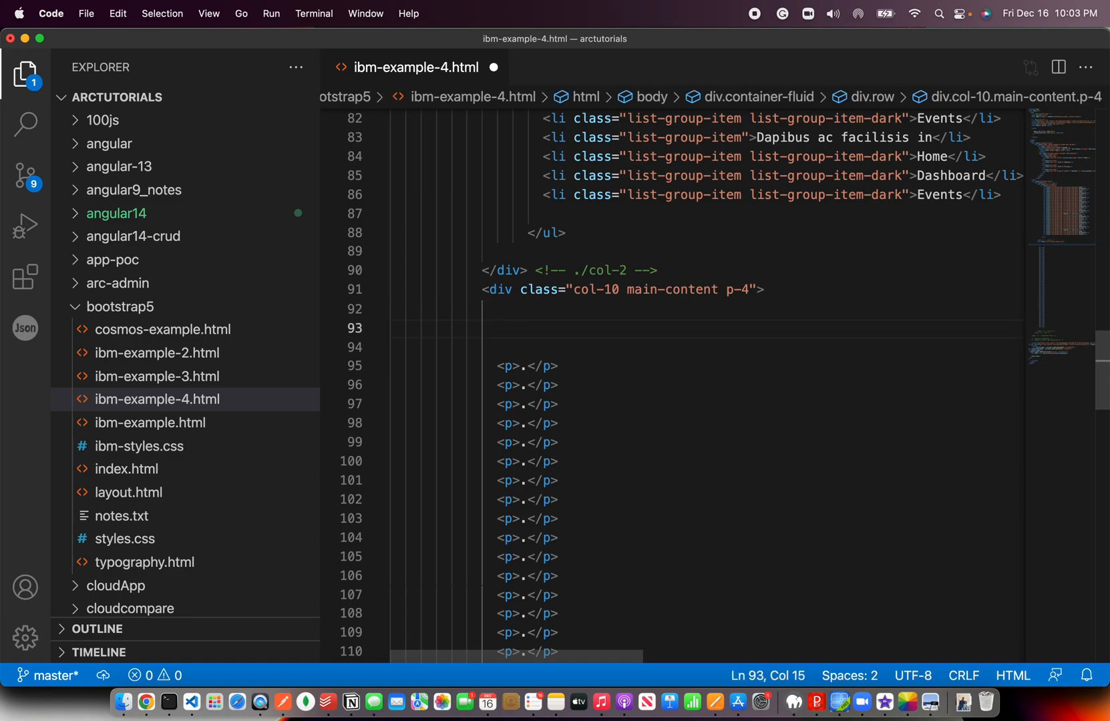
Type <div class="position-fixed">This will be fixed after the navbar</div> above the dot paragraphs.
text(<)
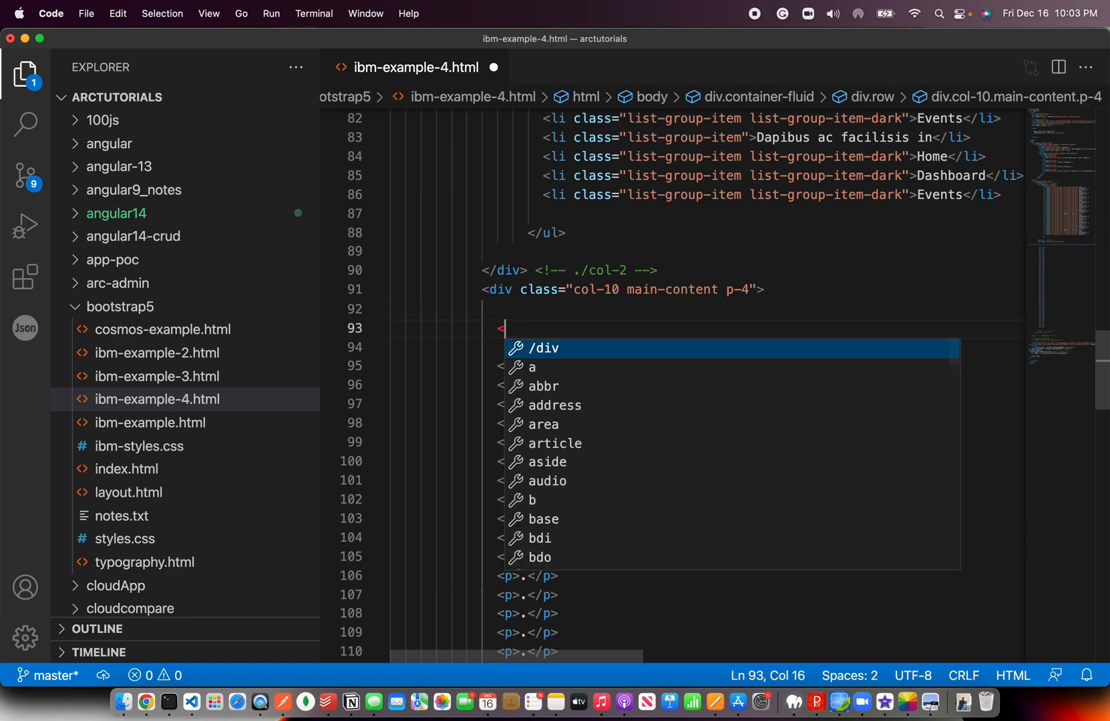
text(div class)
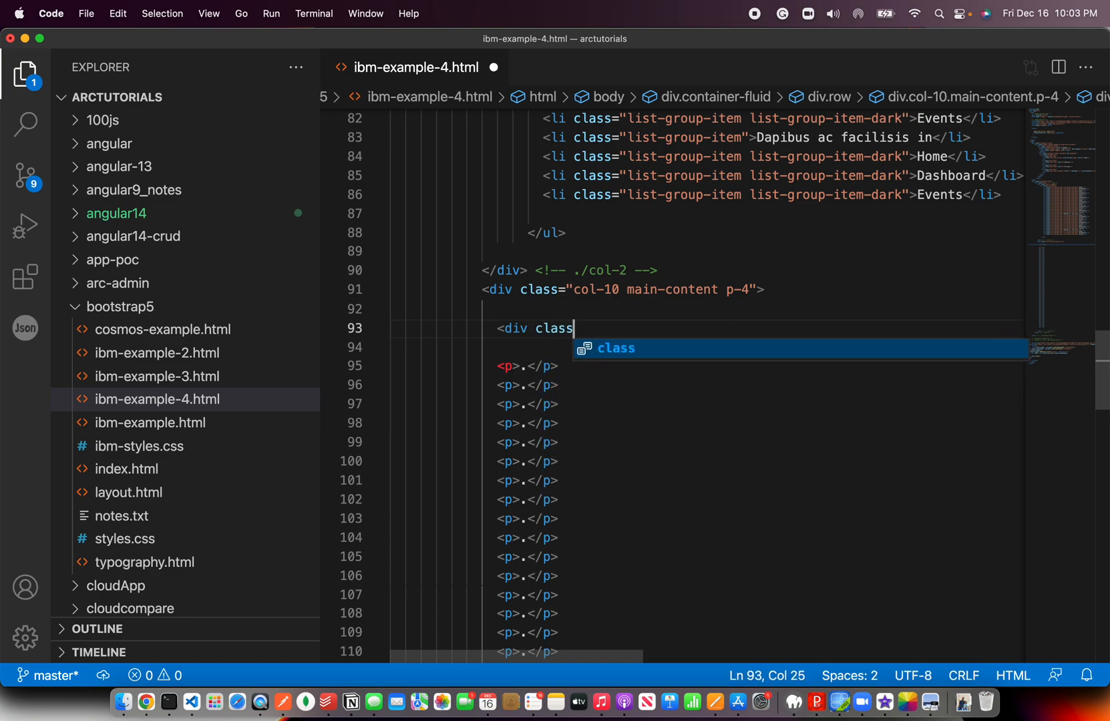
text(="positio)
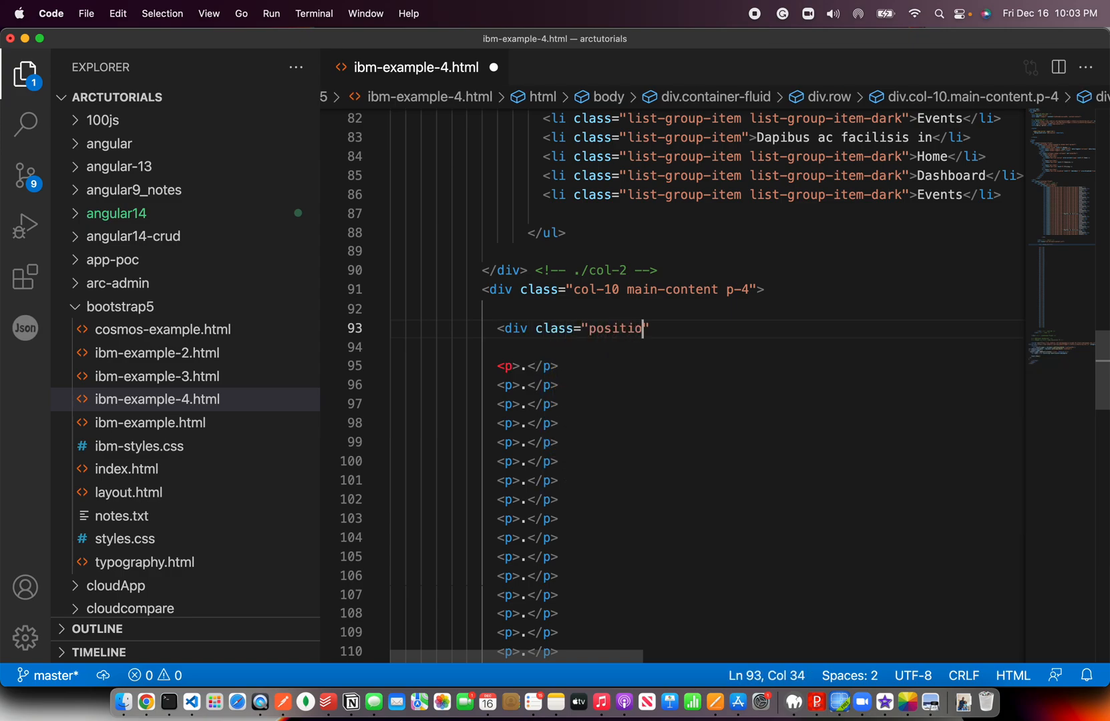
text(n-fixed)
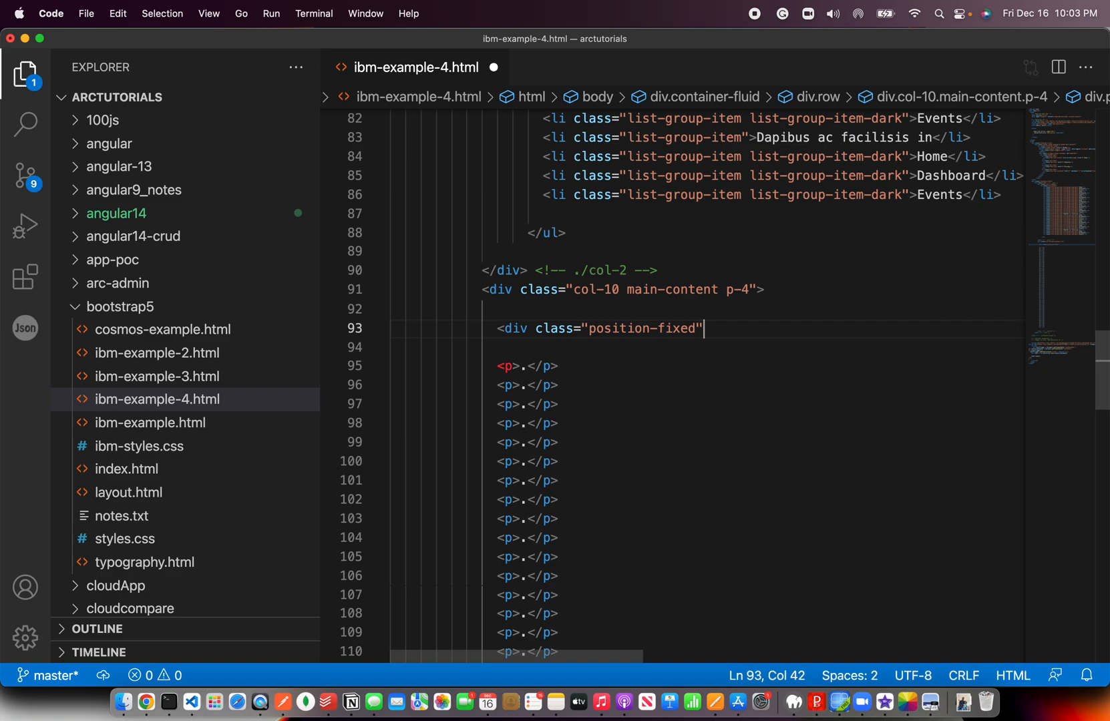
text(This will be fixed ay</div>)
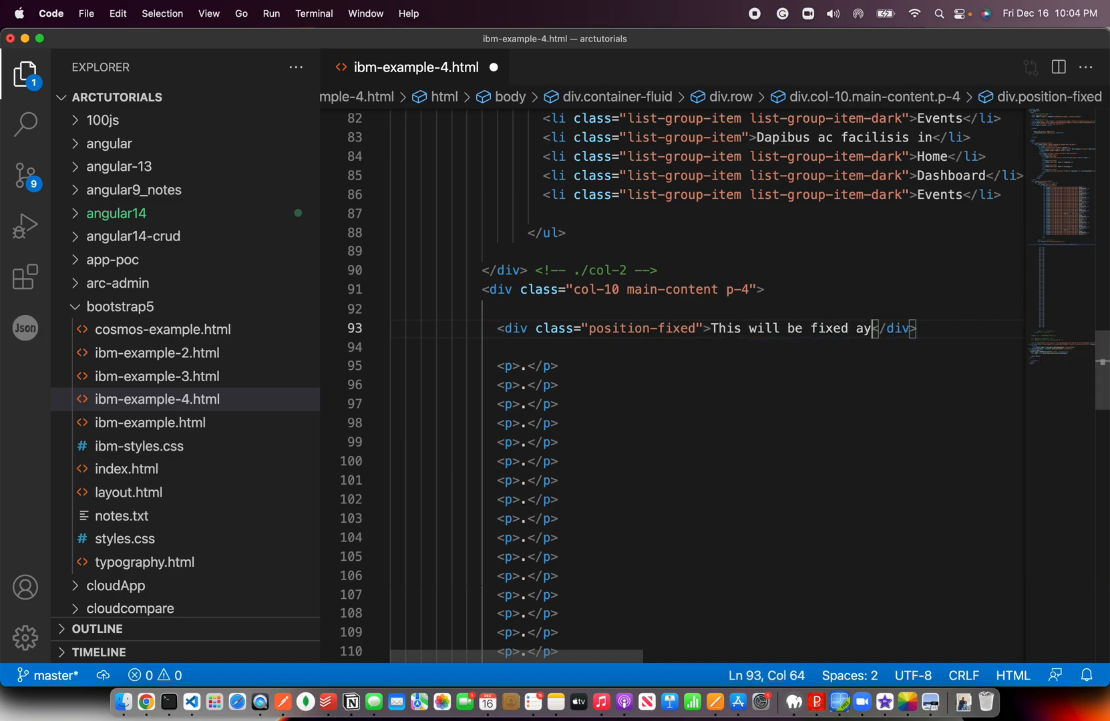
text(after the)
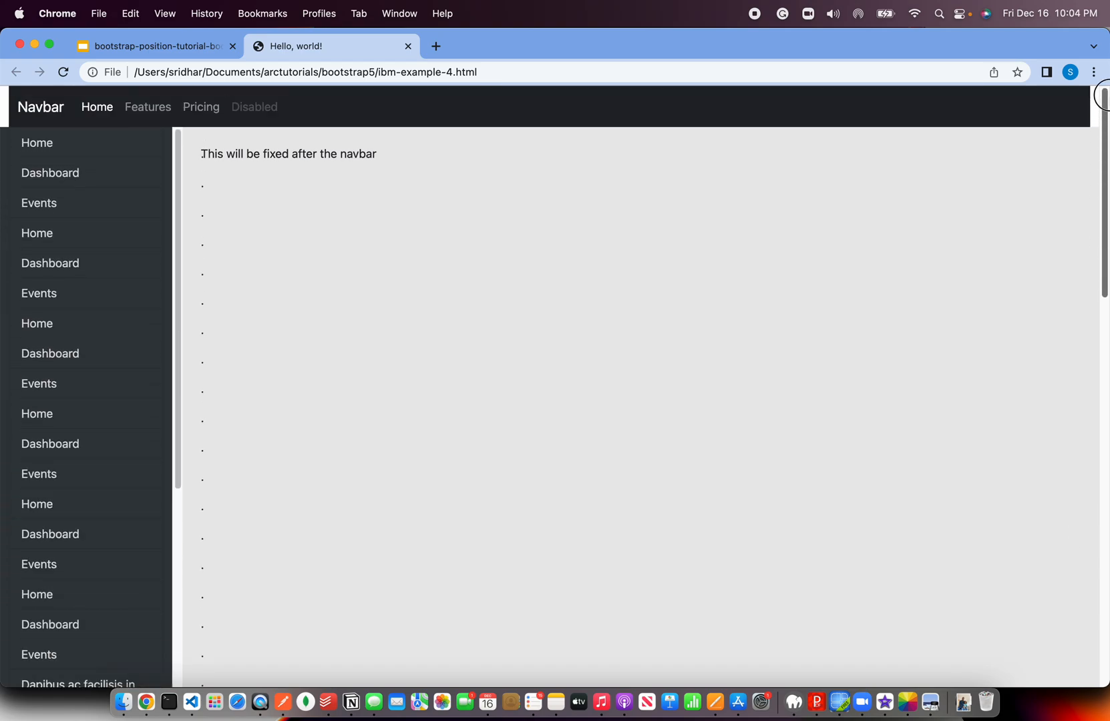
mouse_move(316, 98)
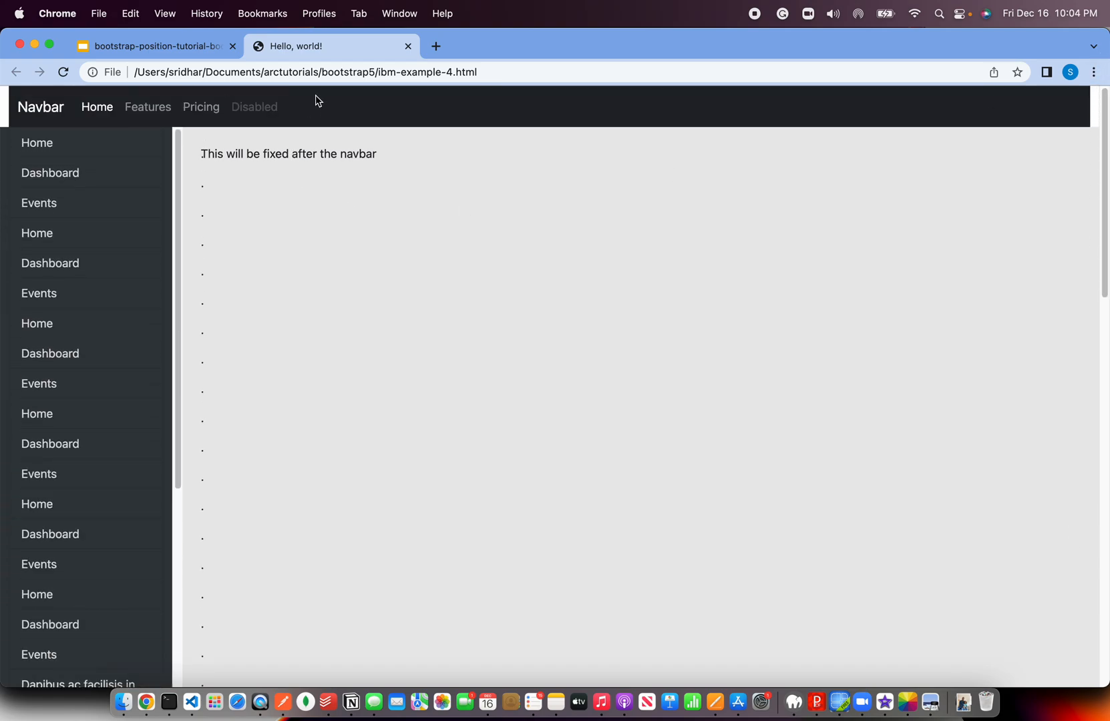
mouse_move(326, 197)
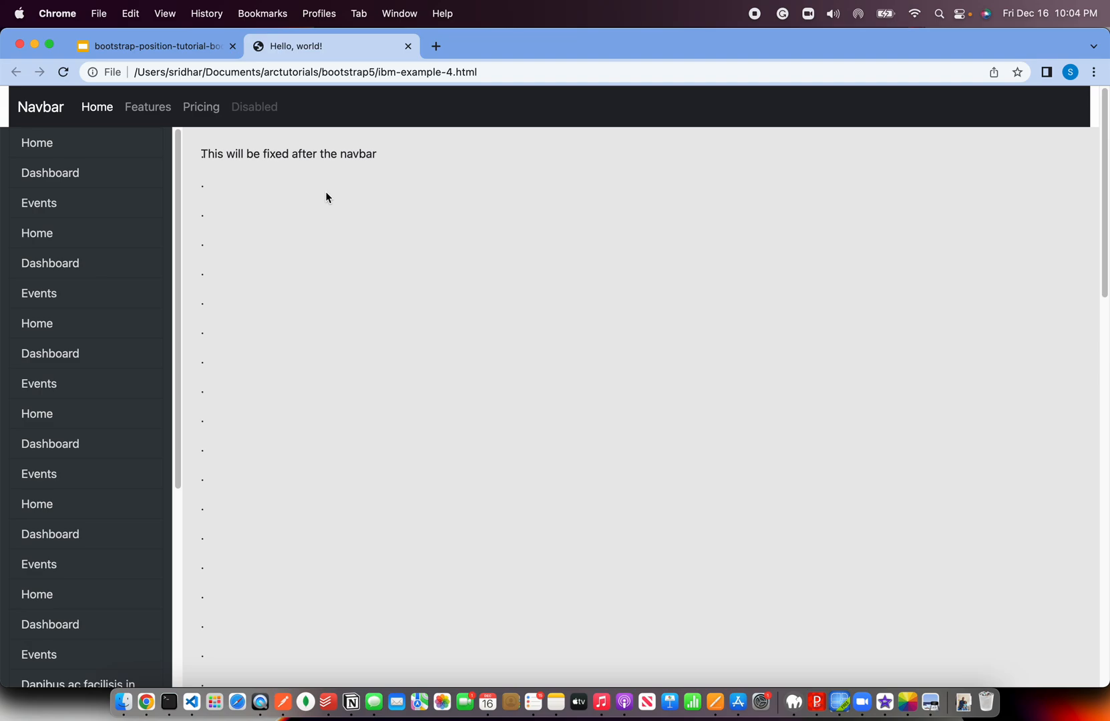
mouse_move(909, 241)
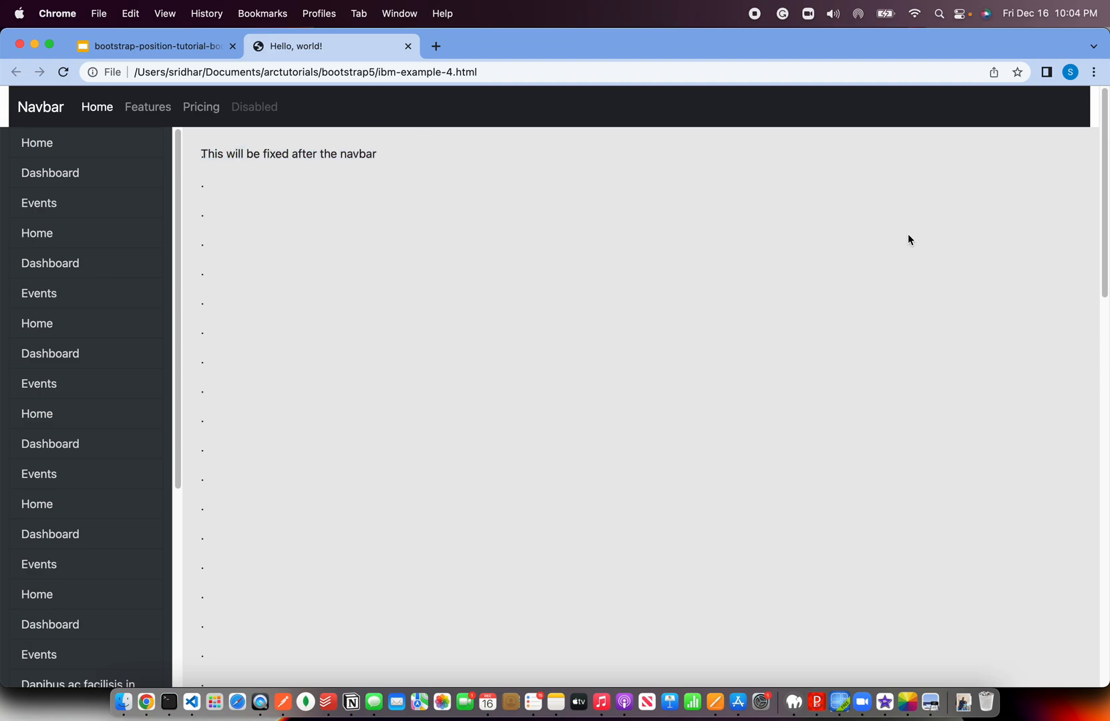
mouse_move(931, 207)
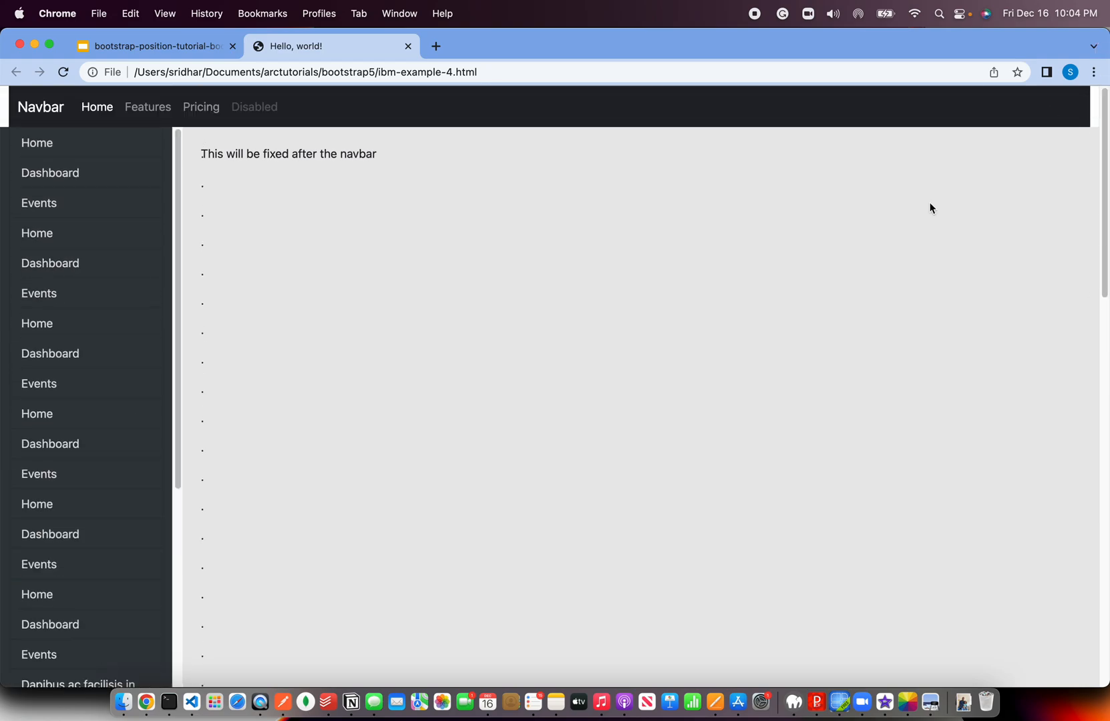
Return from the Chrome preview to the ibm-example-4.html source.
click(189, 701)
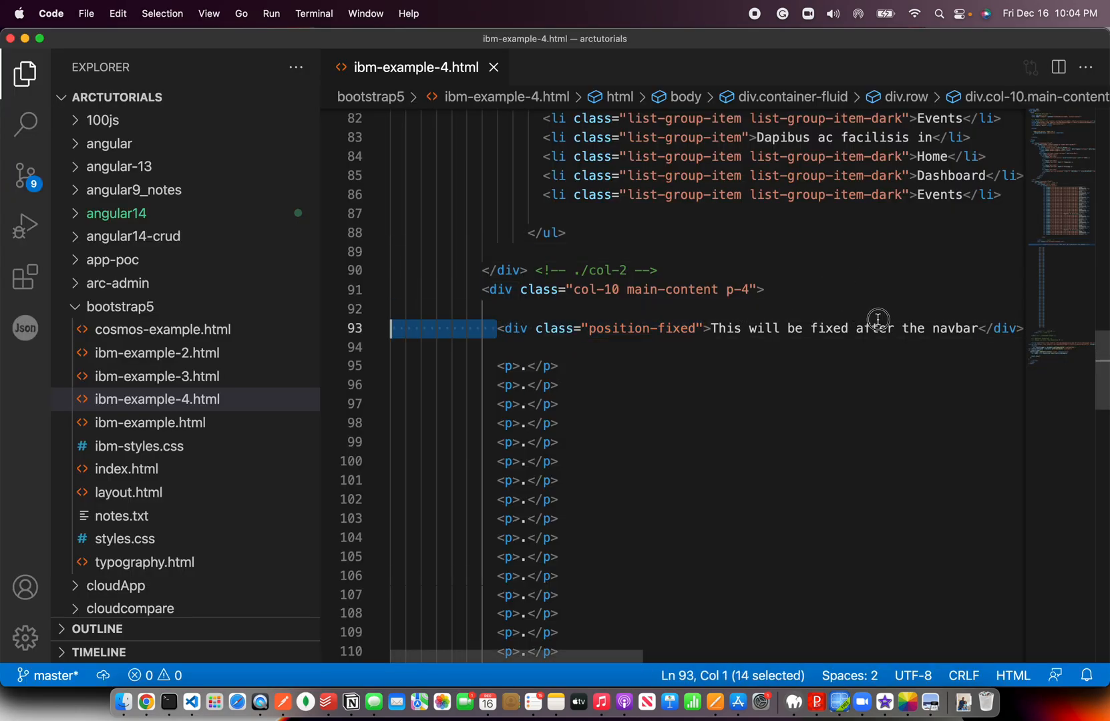
Move the 'This will be fixed after the navbar' div below the paragraphs, changing its class toward fixed-b...
click(498, 327)
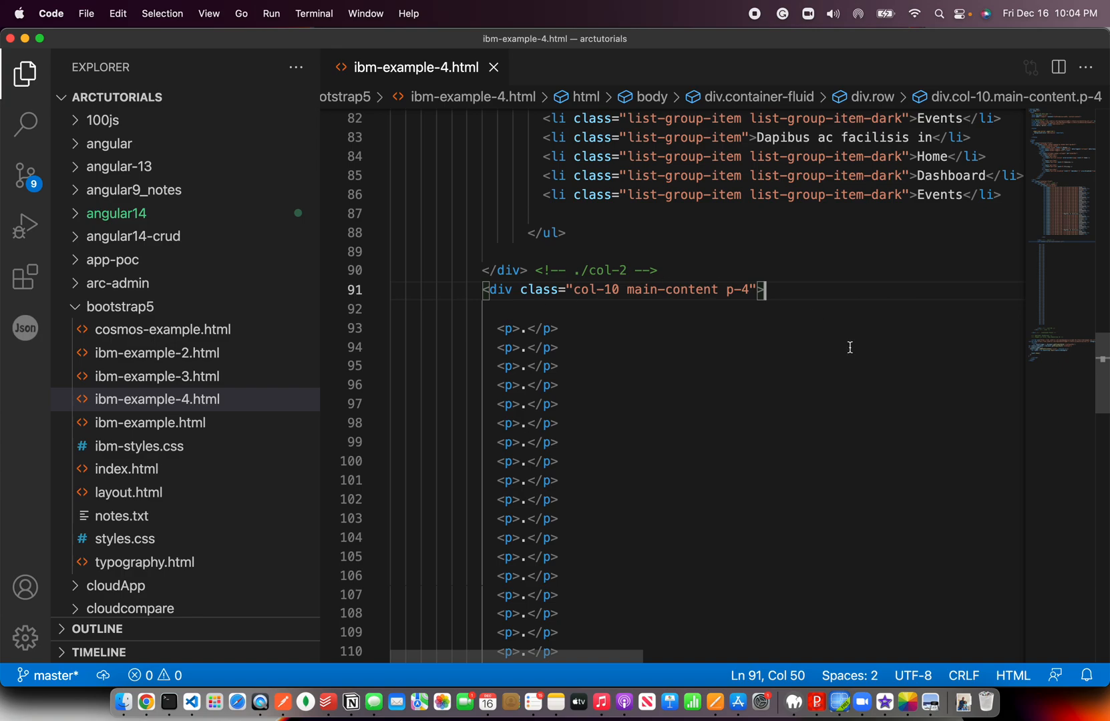
scroll(down, 3)
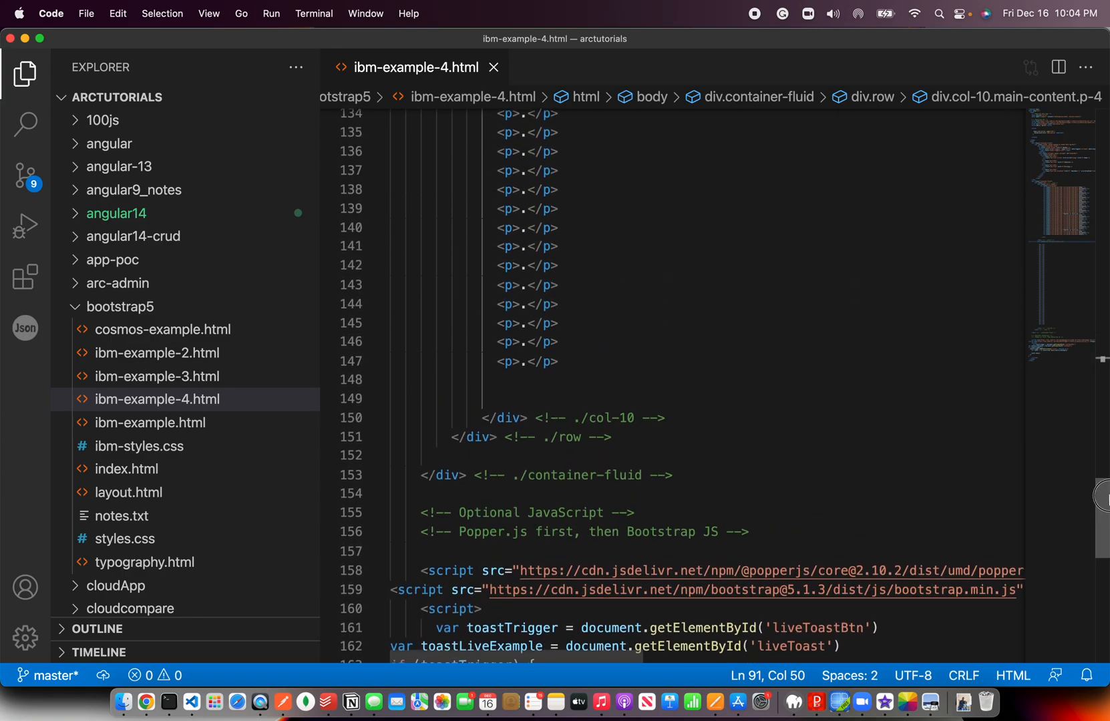
text(<div class="position-fixed">This will be fixed after the navbar</div>)
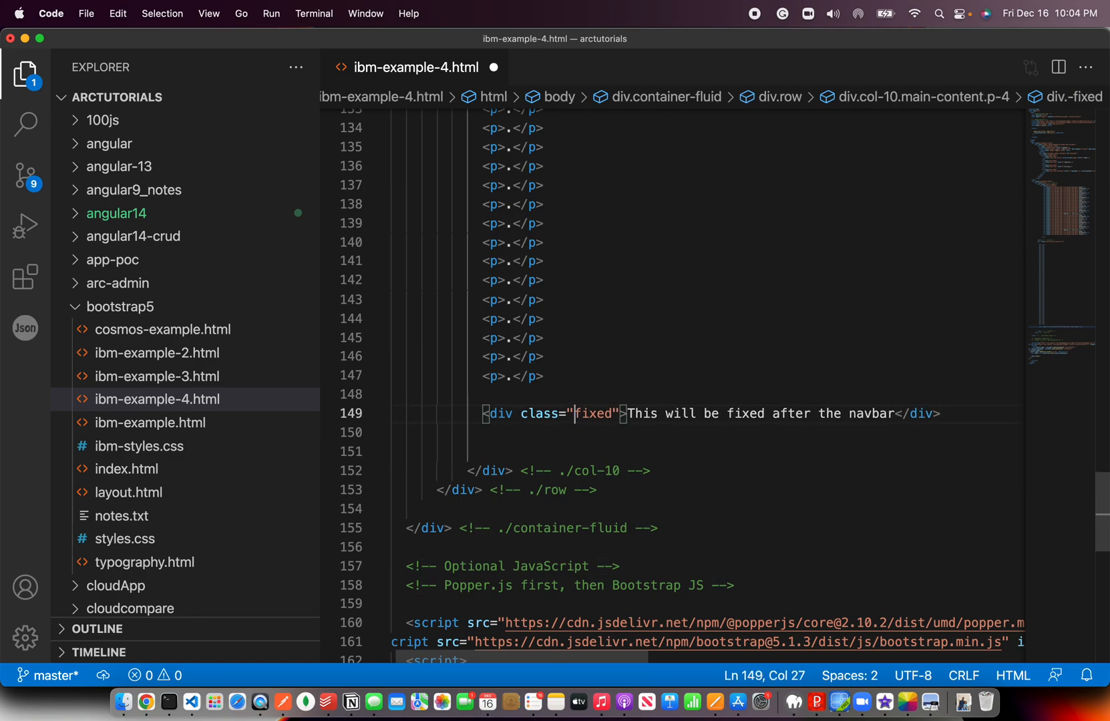
text(-)
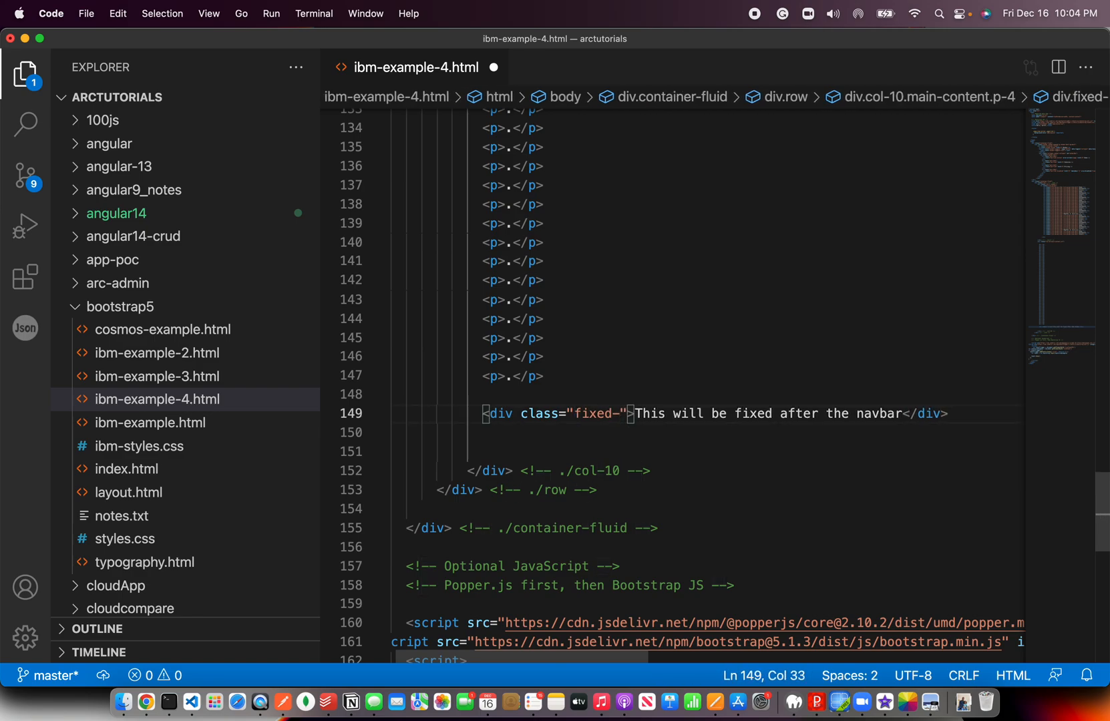
text(b)
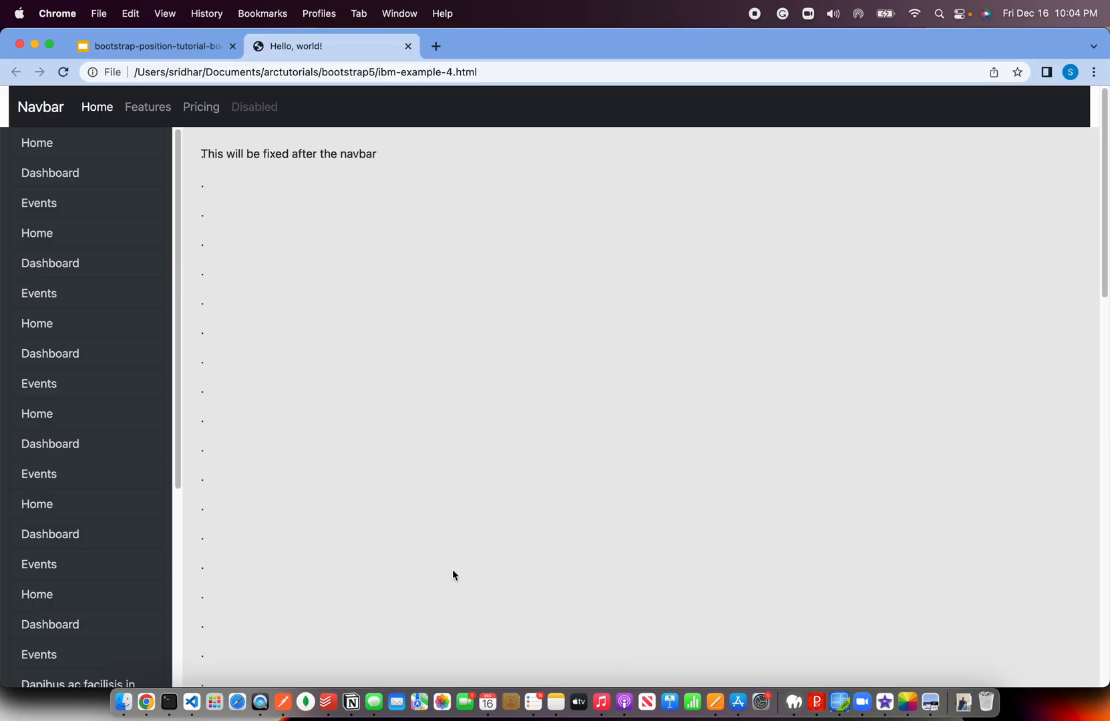
Scroll the example page to see where the fixed div text renders under the navbar.
scroll(down, 3)
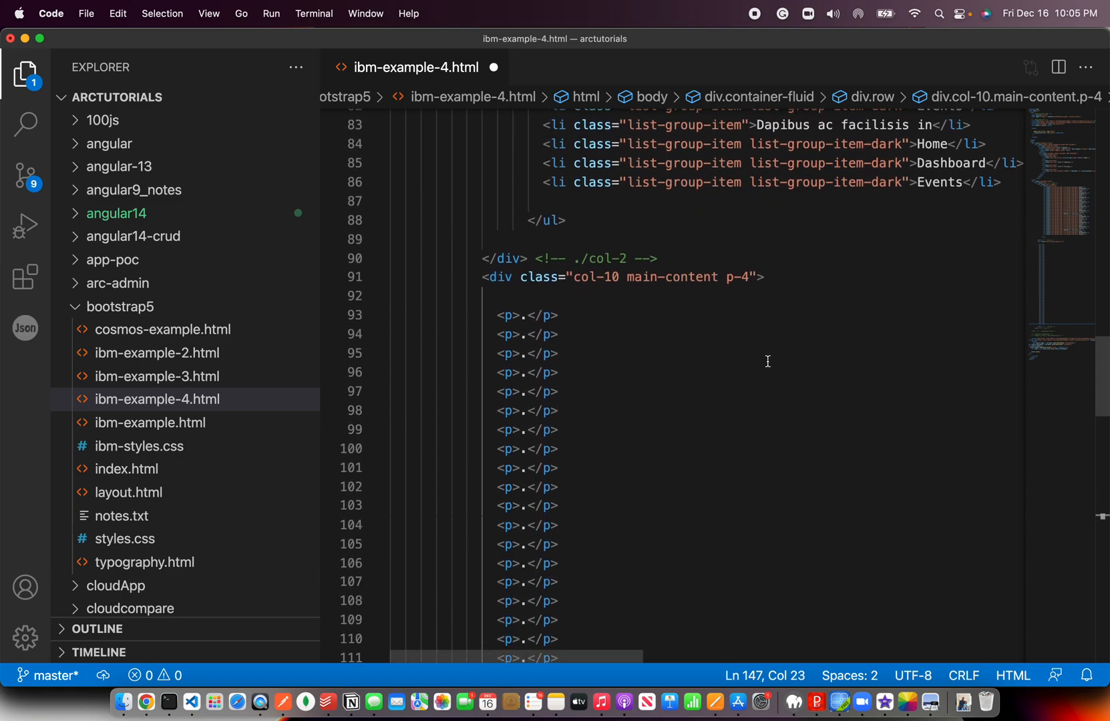
Add 'Hello World' at the top of the main content and give the moved div a sticky class.
text(Hello World)
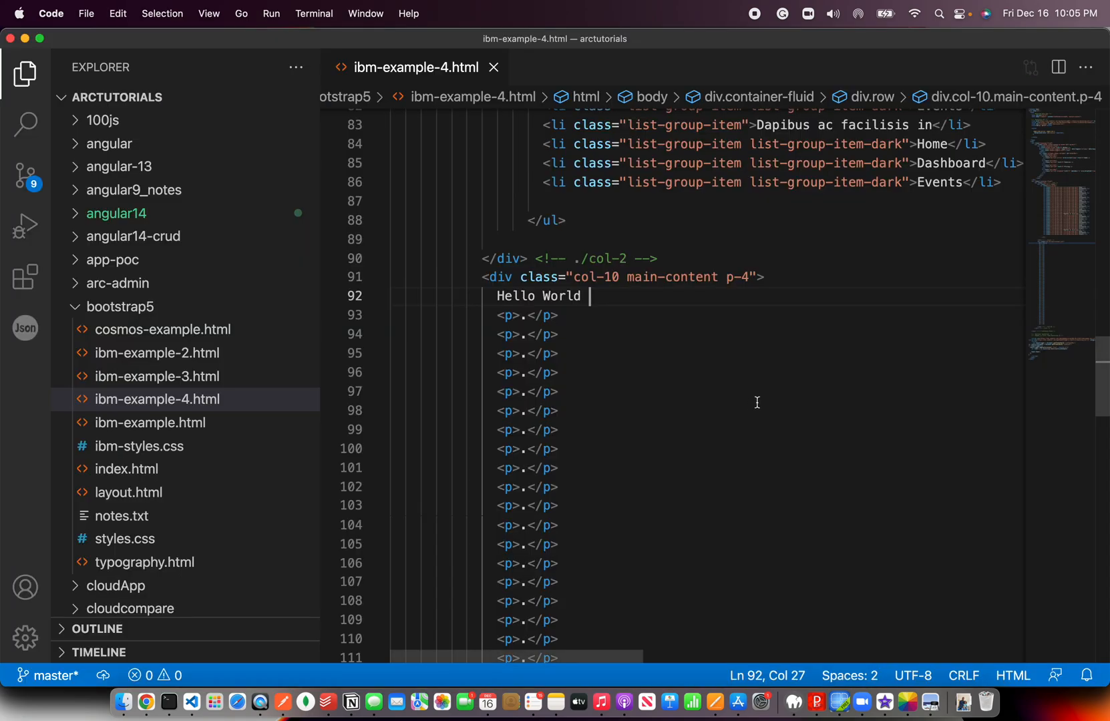
scroll(down, 3)
text(<div class="fixed-bottom">This will be fixed after the navbar</div>)
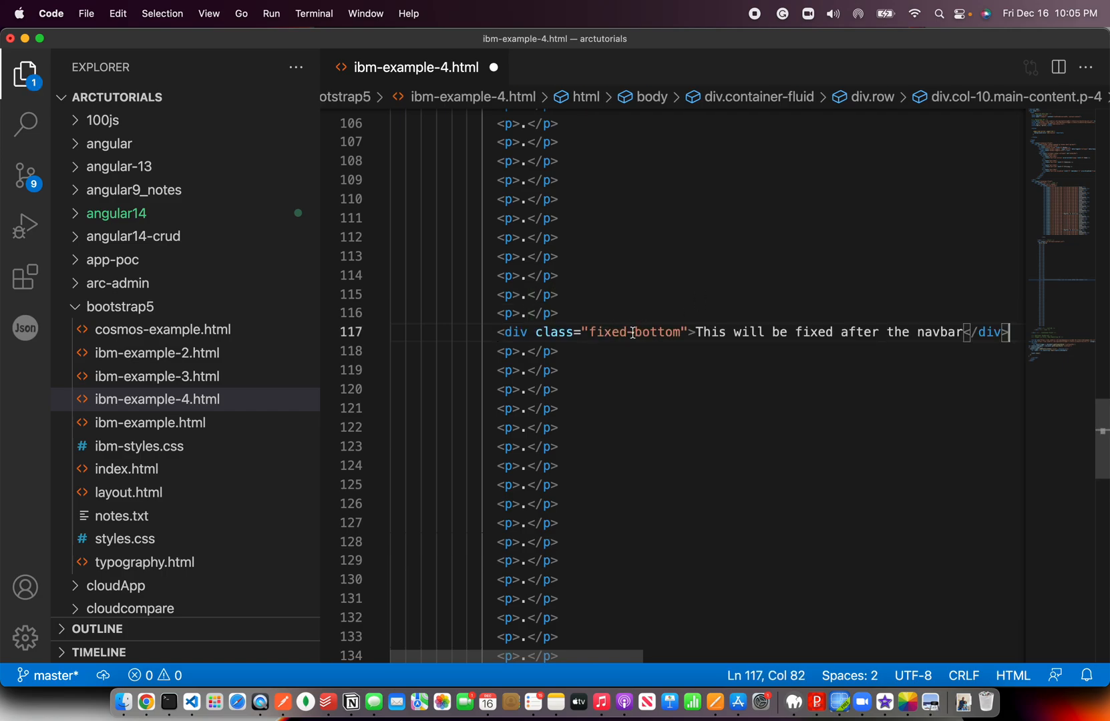
text(stioc)
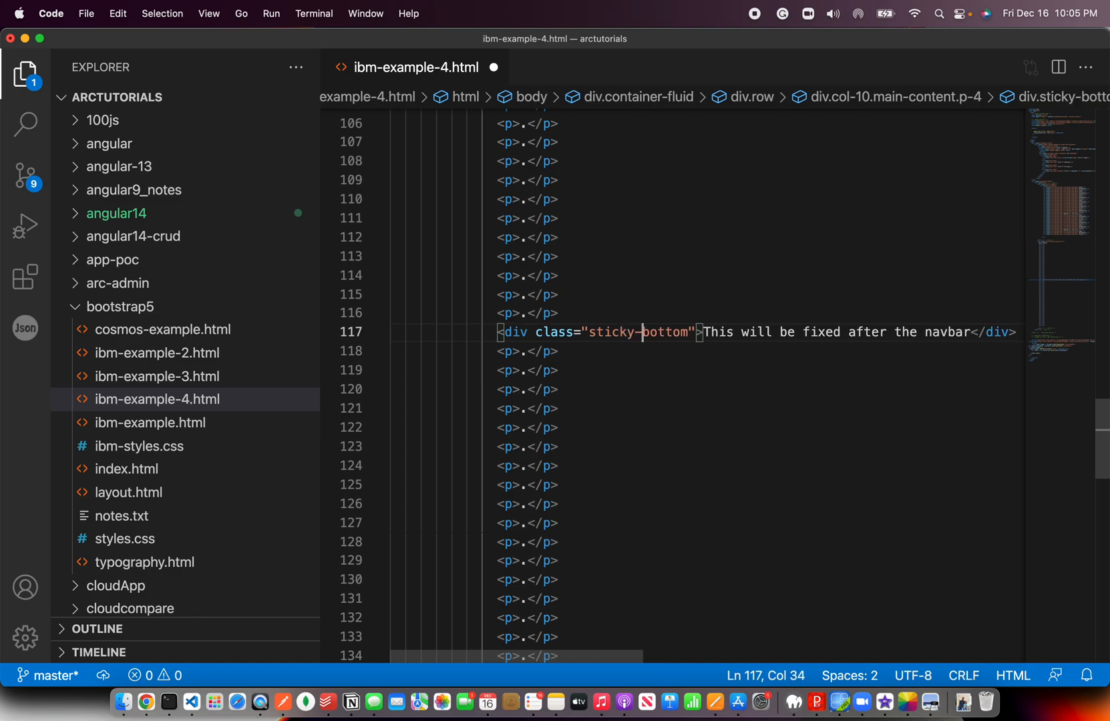
double_click(663, 333)
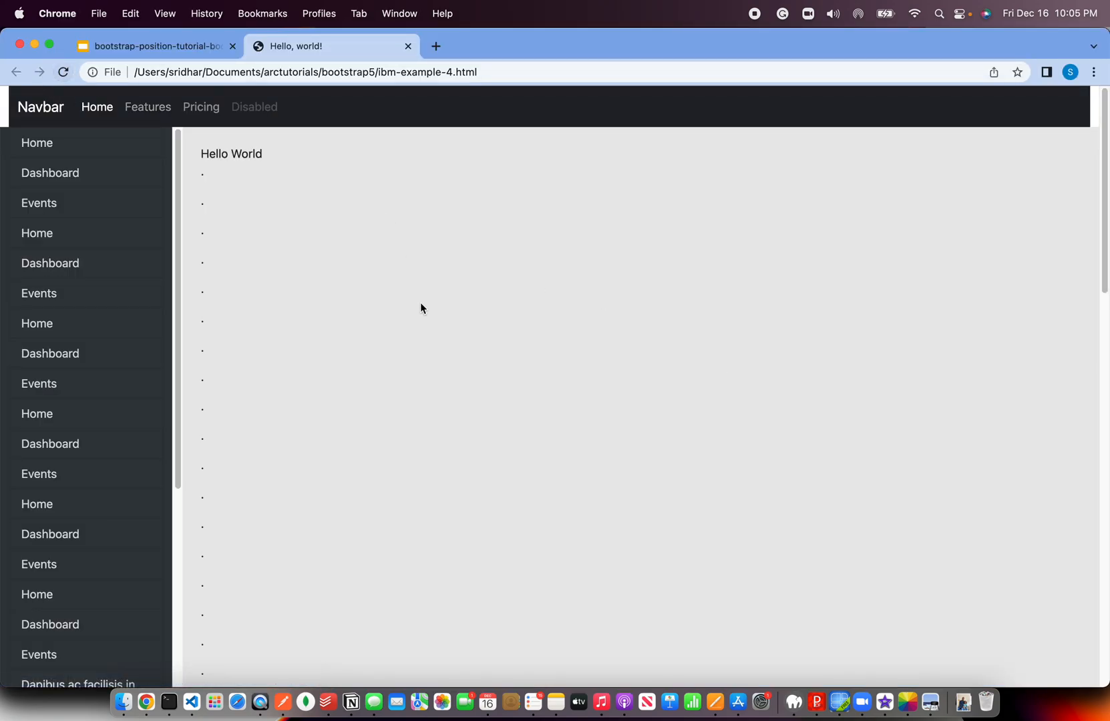
mouse_move(1102, 196)
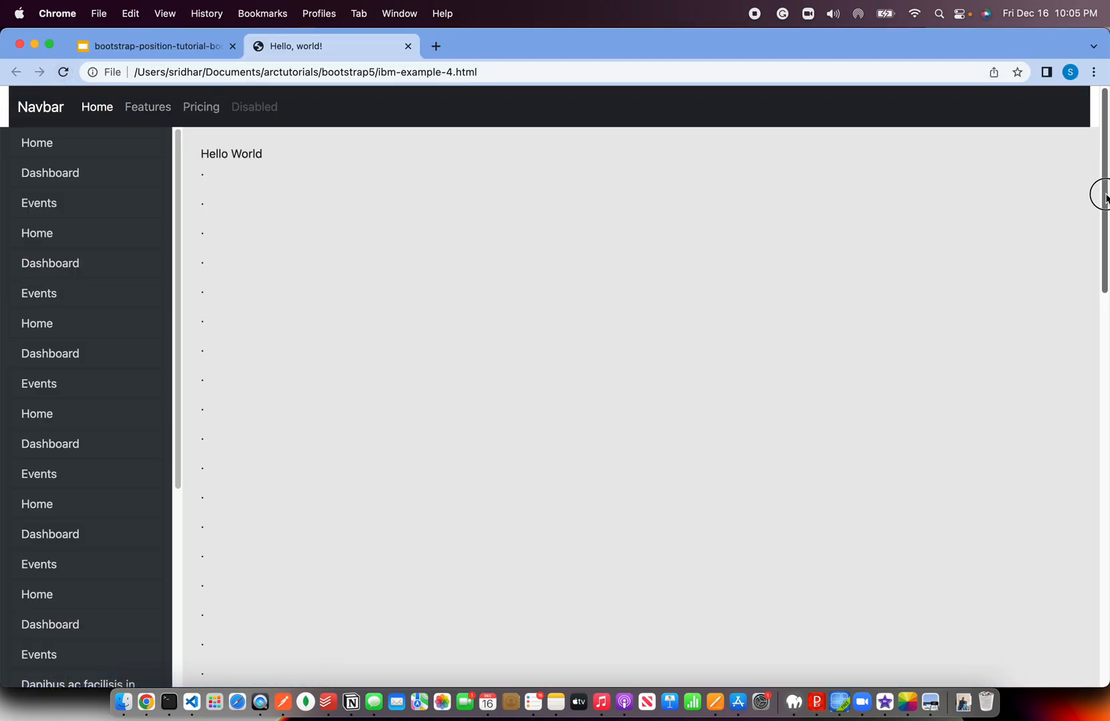
Scroll the reloaded page down and back up to watch the sticky div among the paragraphs.
scroll(down, 3)
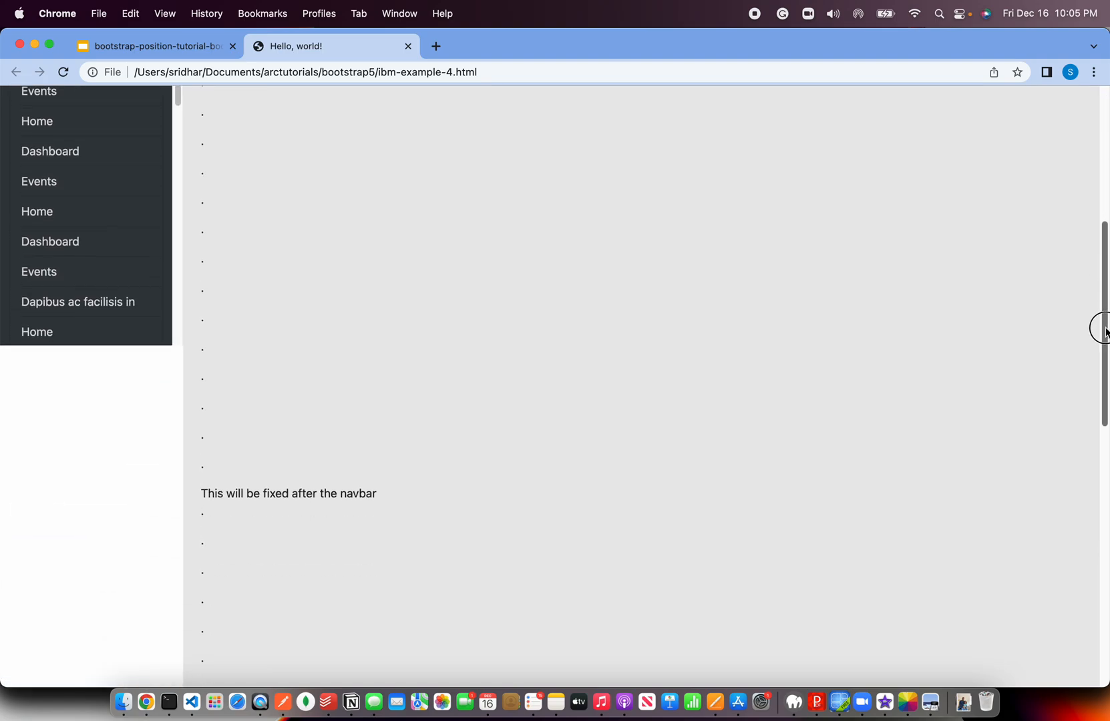
scroll(down, 3)
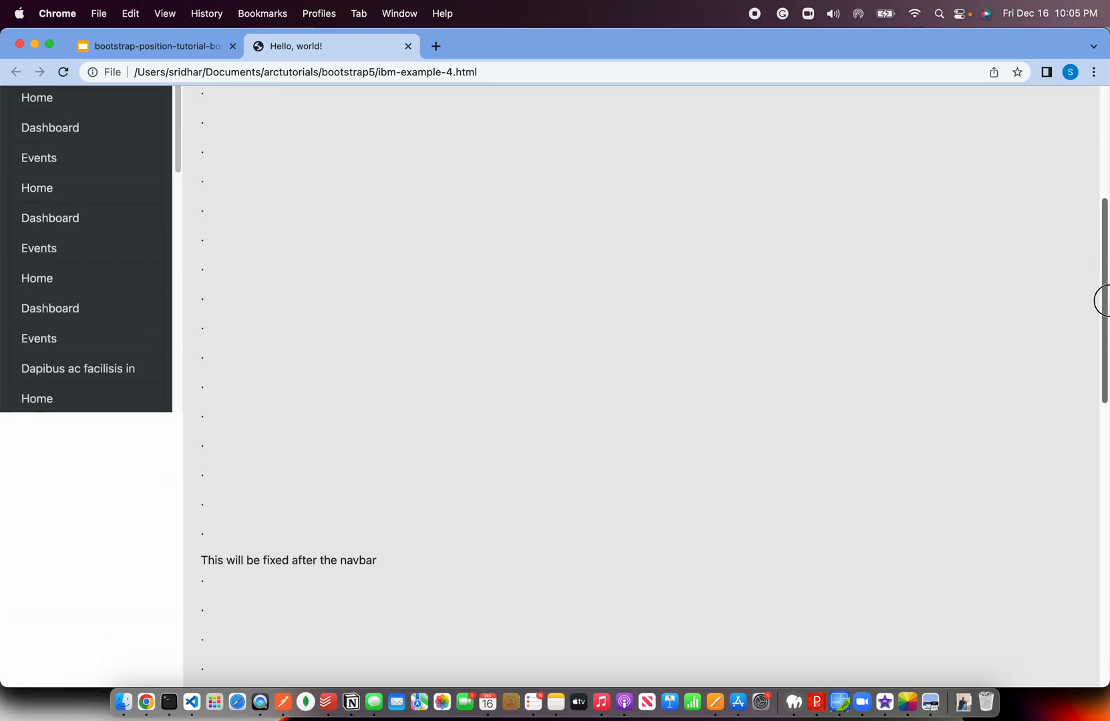
scroll(up, 3)
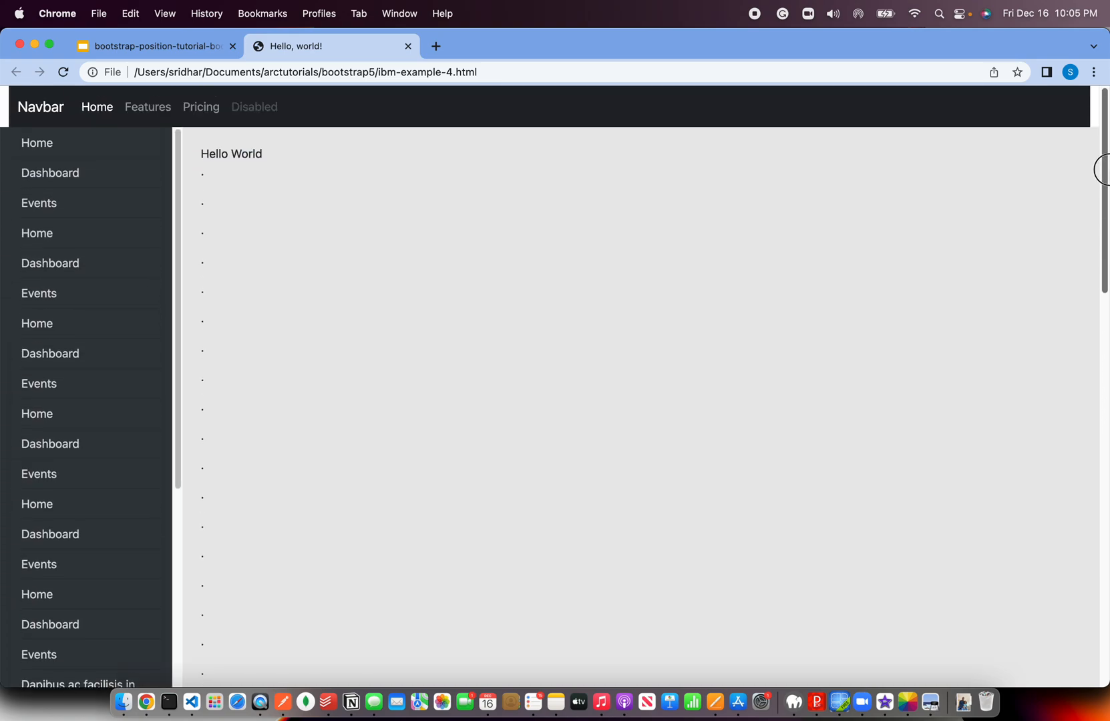
mouse_move(908, 185)
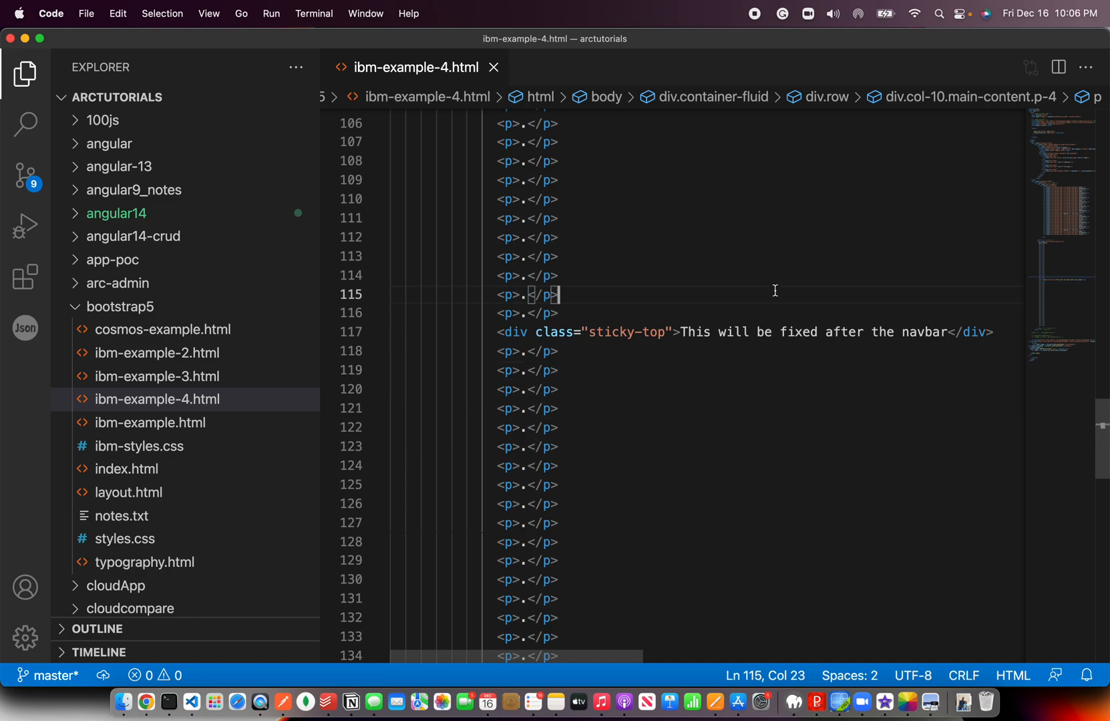
Start a new untitled note listing fixed-top, fixed-bottom and position-fixed.
key(cmd+n)
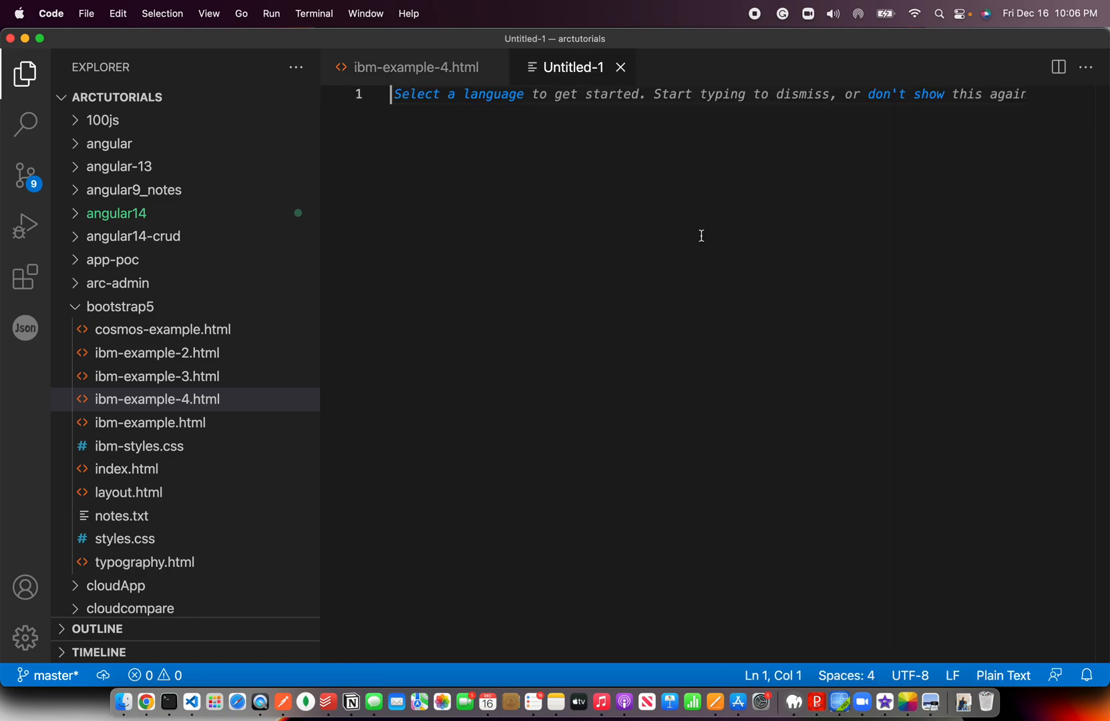
text(fixed-)
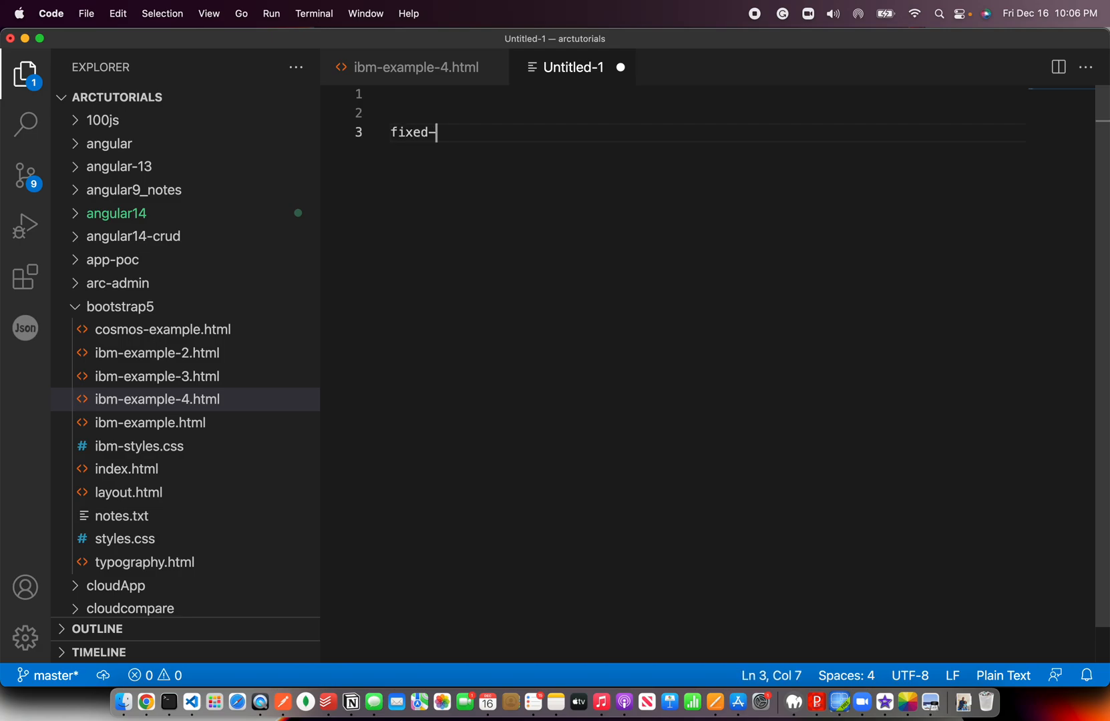
text(top)
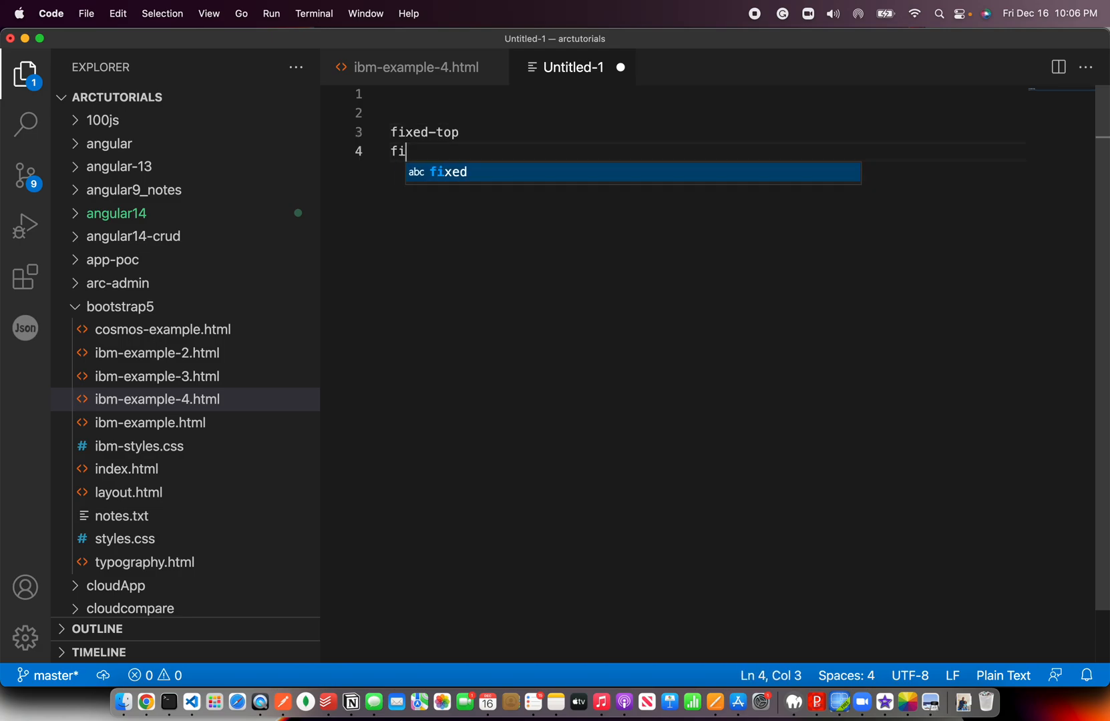
text(xed-bottom)
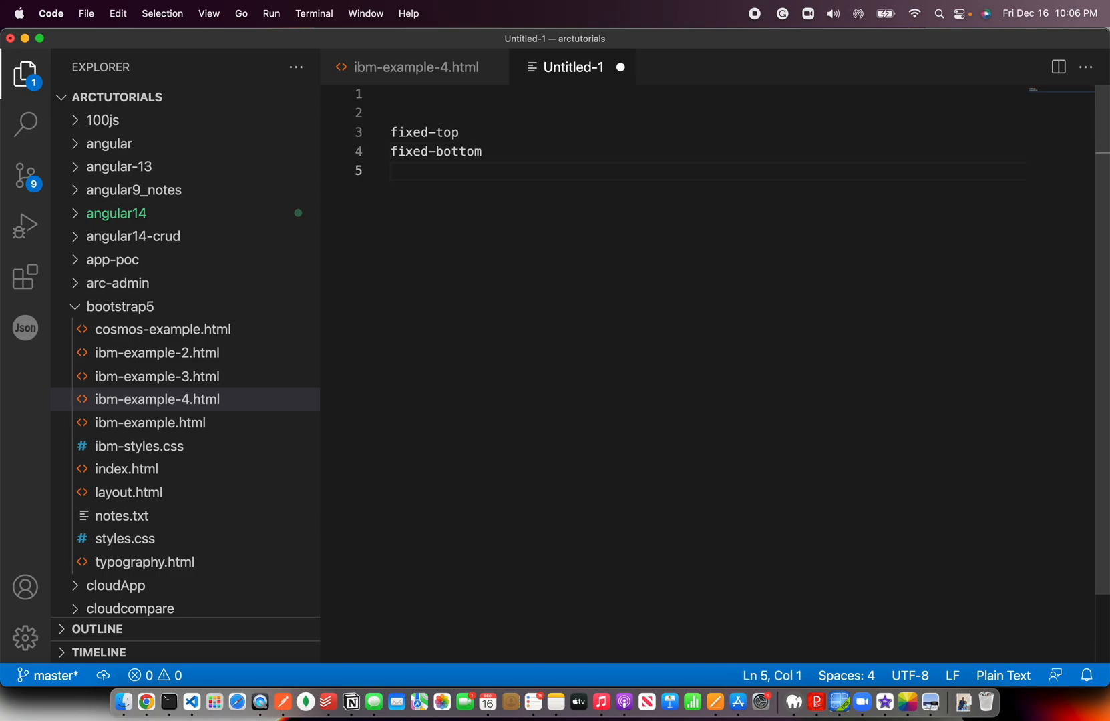
text(position-fixed)
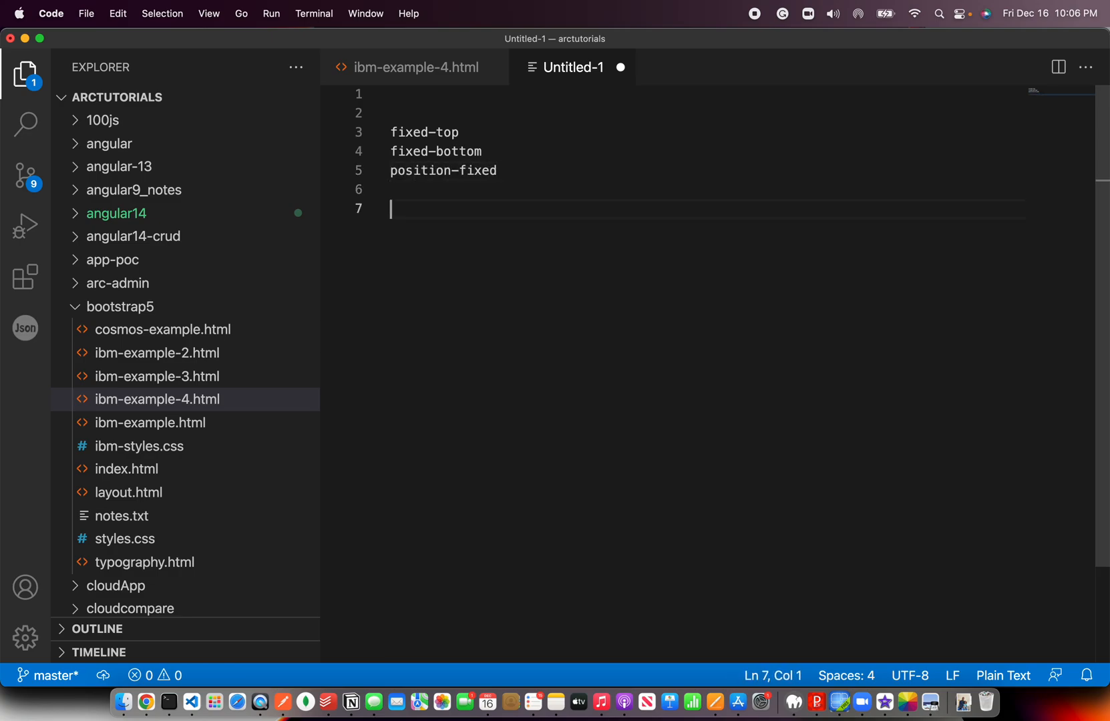
Add sticky-top and sticky-bottom to the note, leaving a blank line after them.
text(sticky-top)
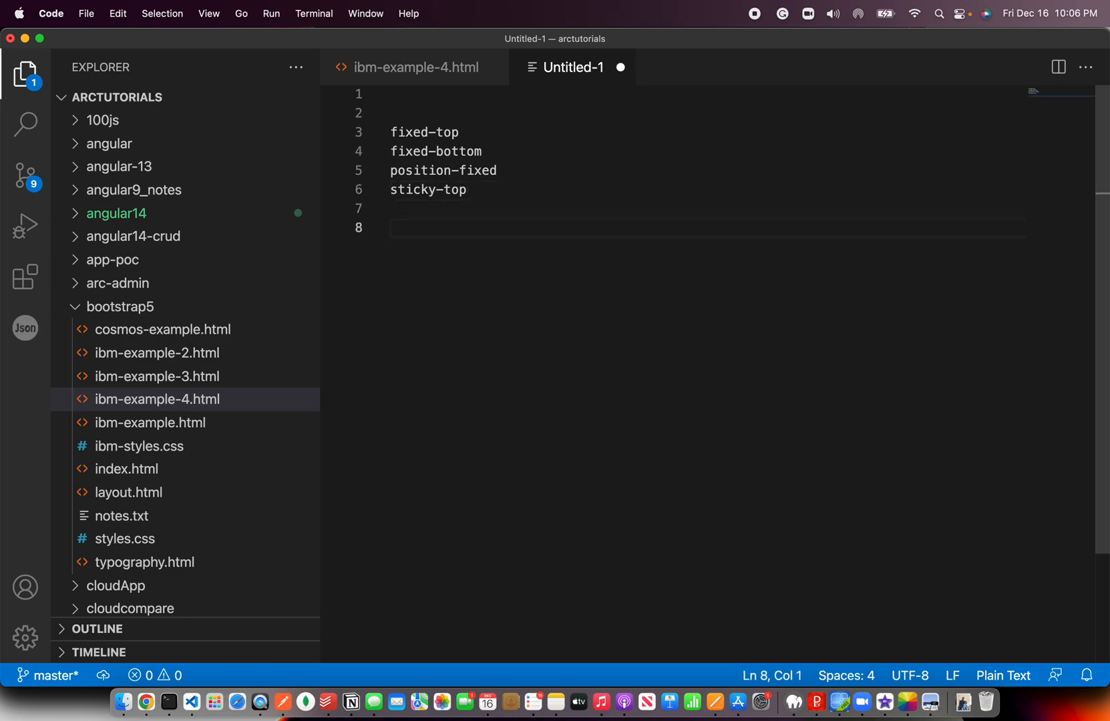
key(Backspace)
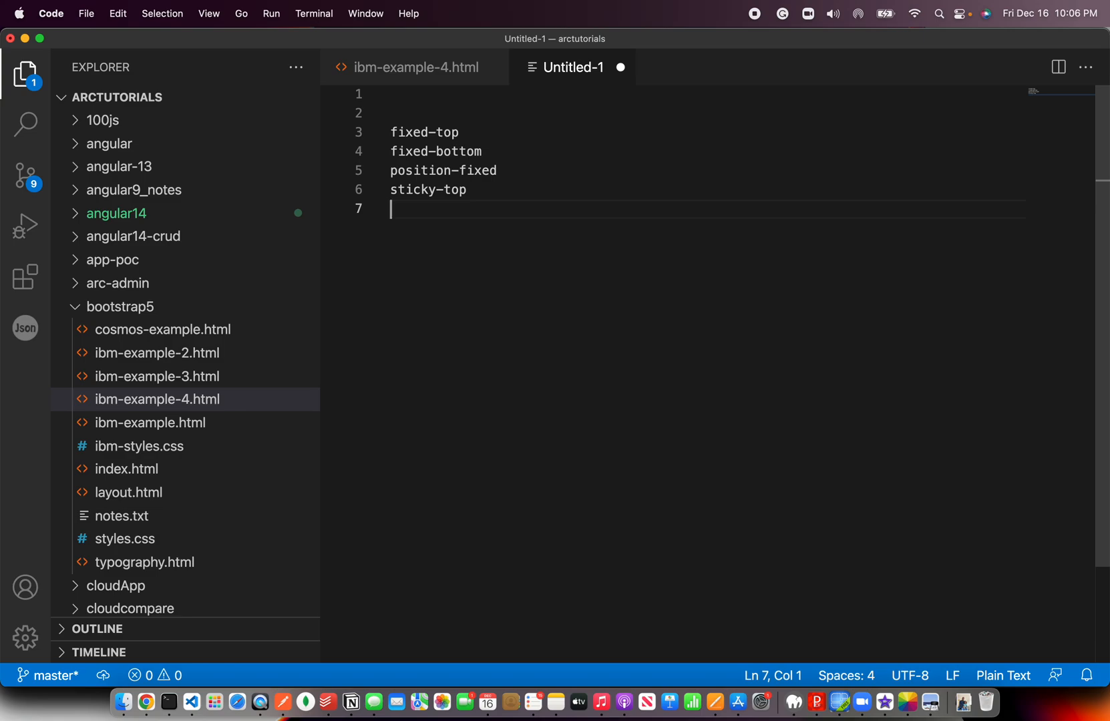
text(sticky)
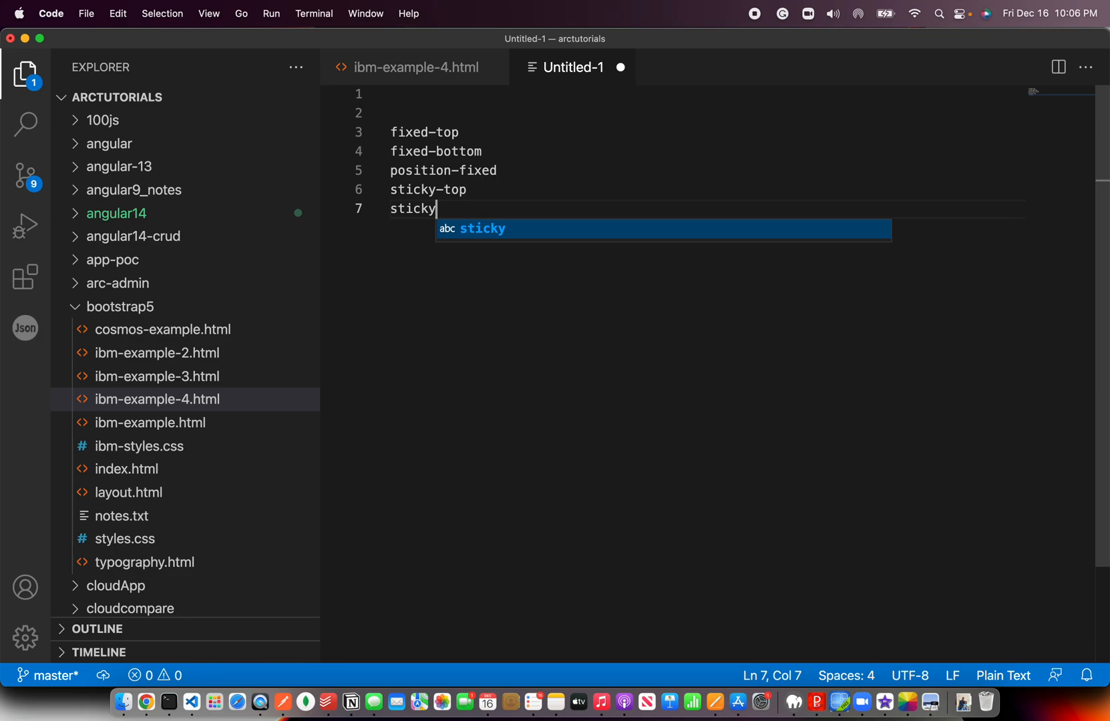
text(-bottom)
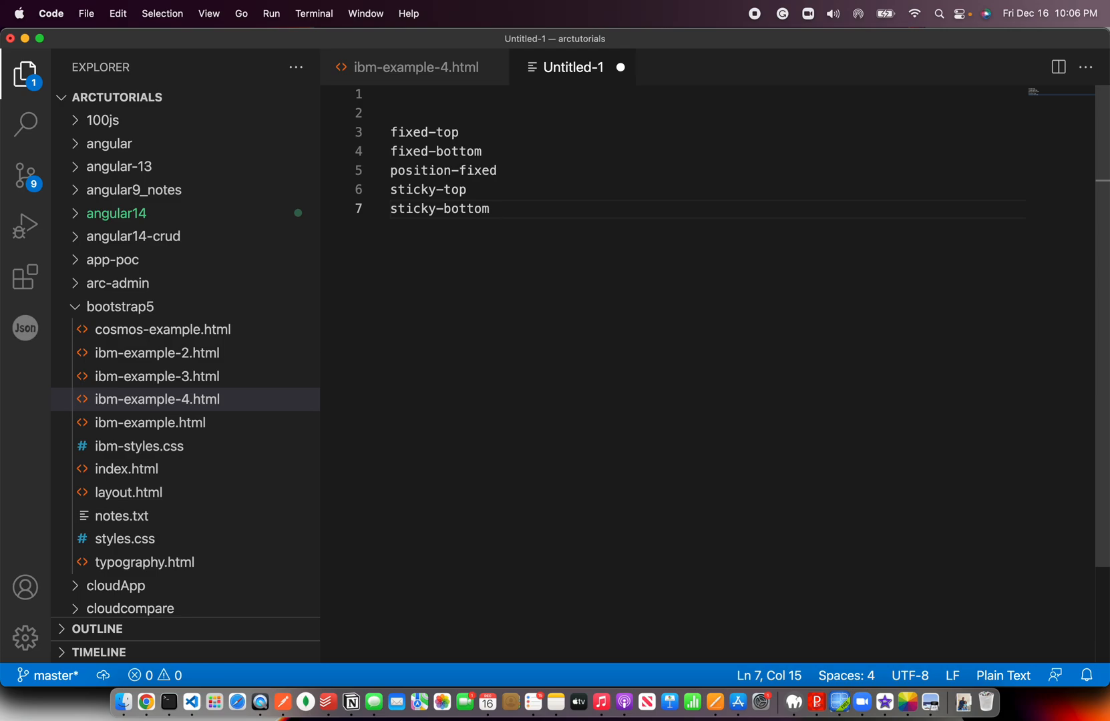
key(Enter)
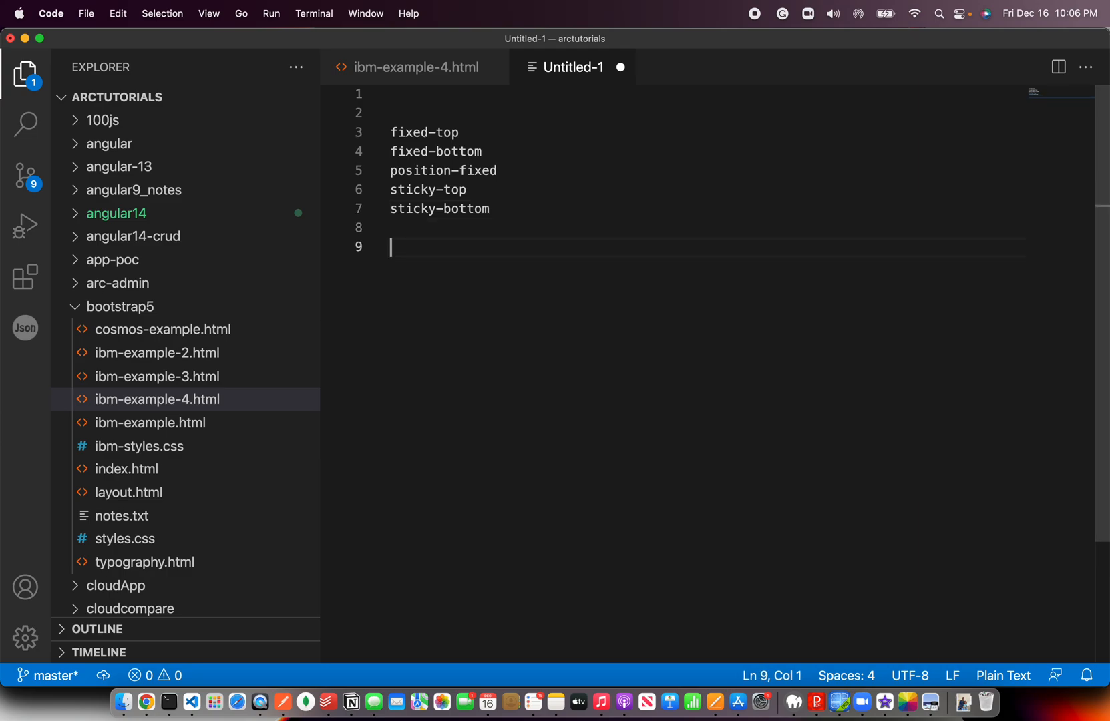
Add position-static, position-relative and position-absolute, then bring up the Bootstrap Position slide.
text(position-)
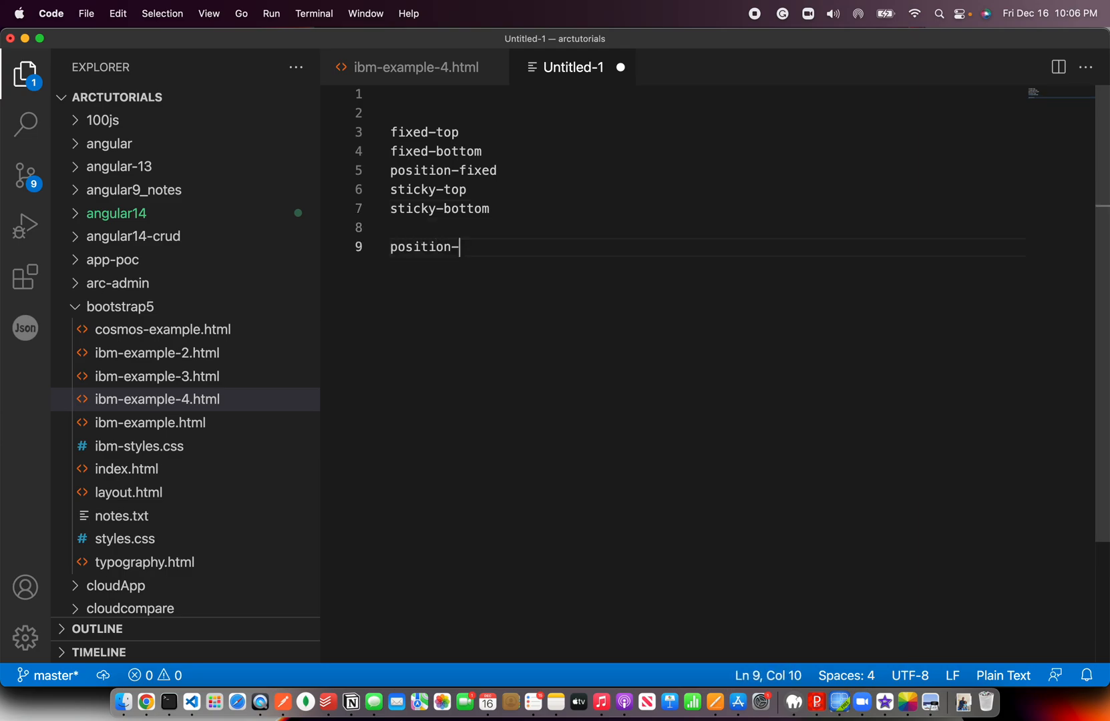
text(static)
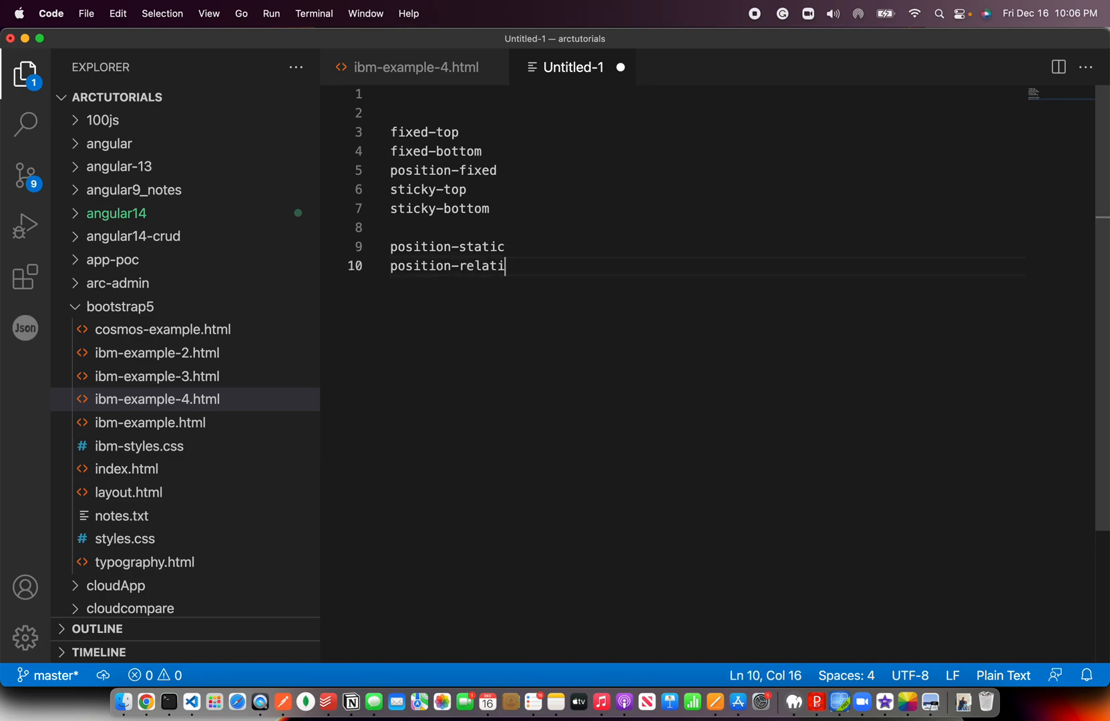
text(positi)
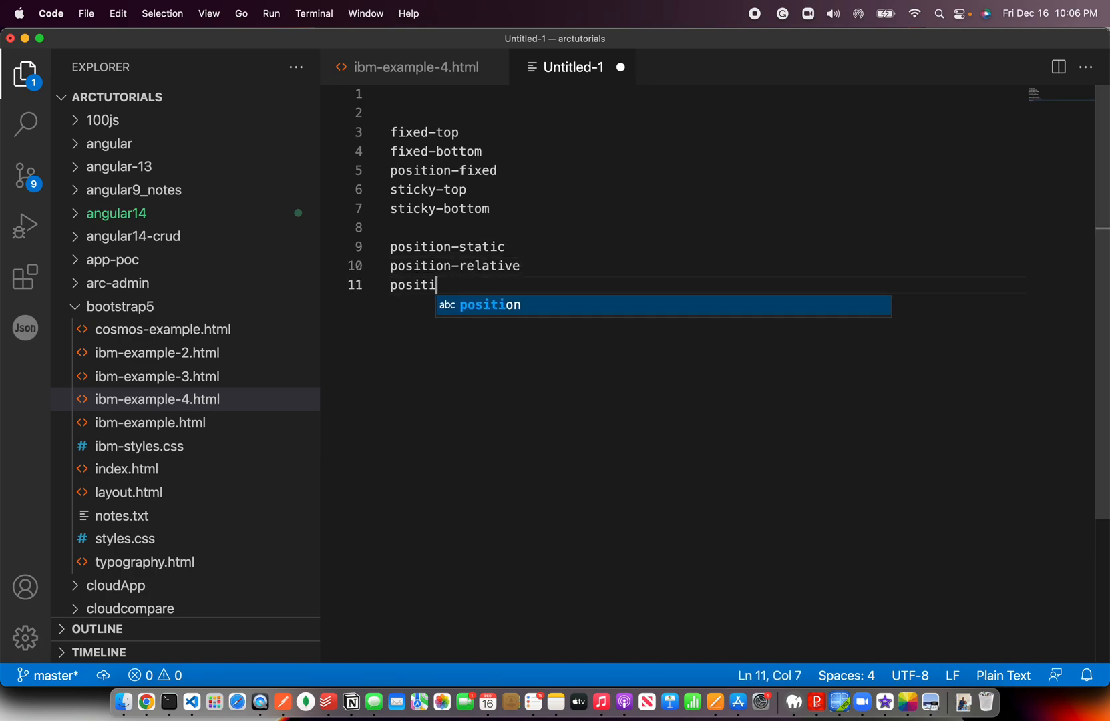
text(on-absoult)
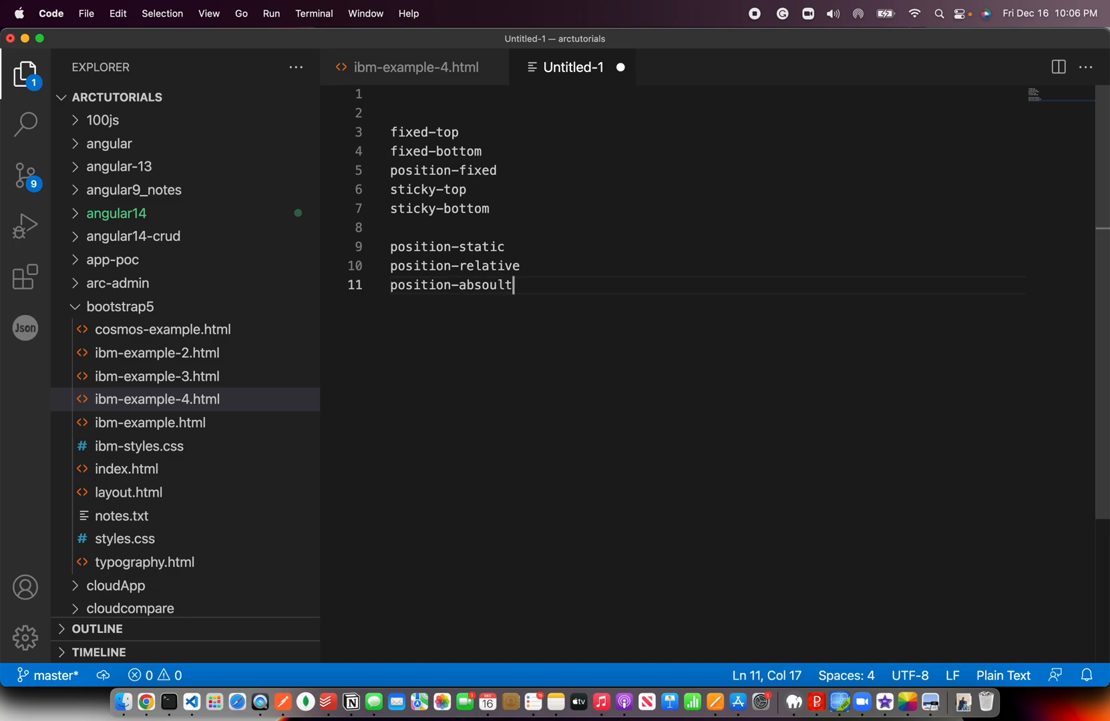
text(e)
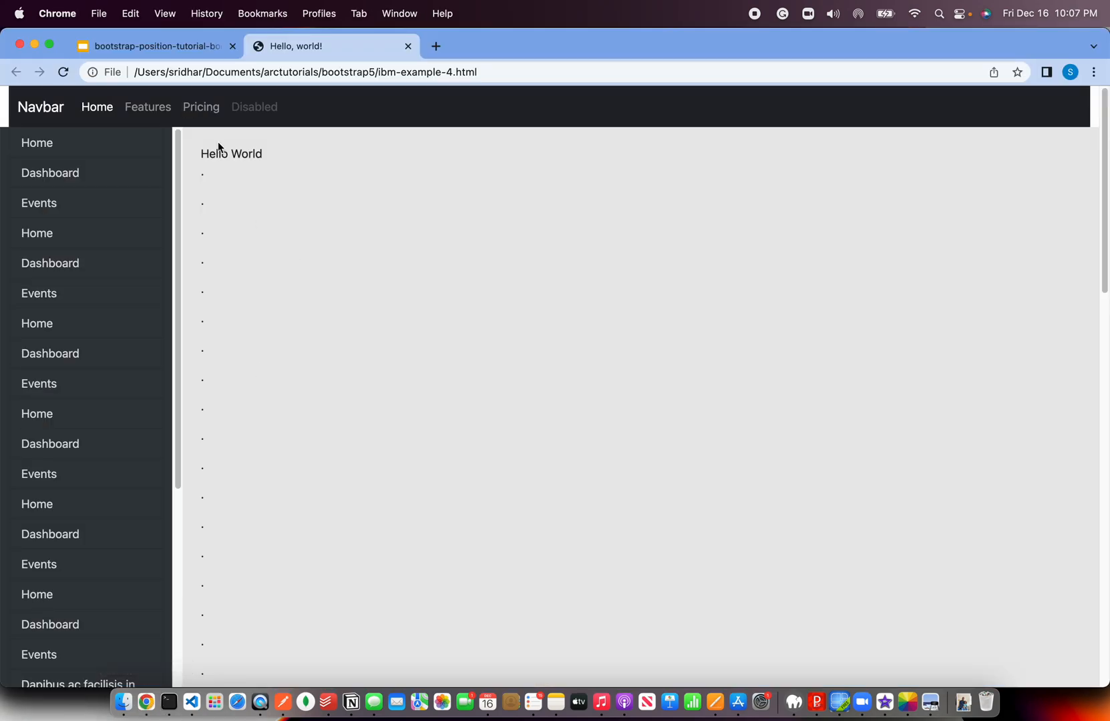
click(148, 45)
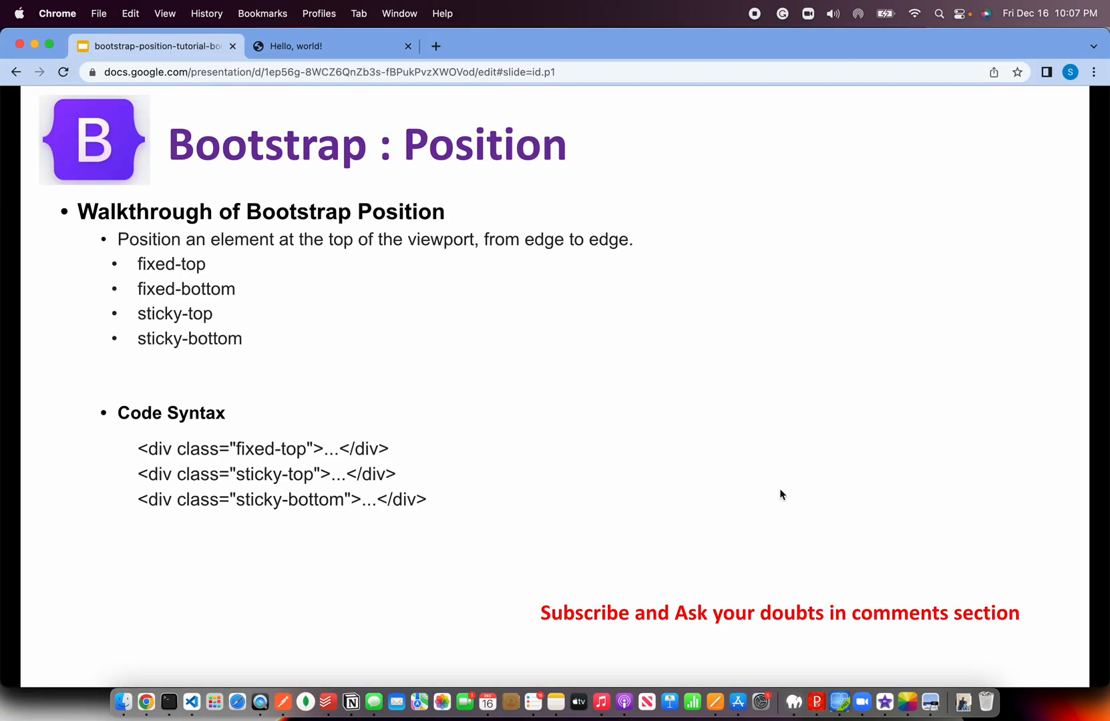